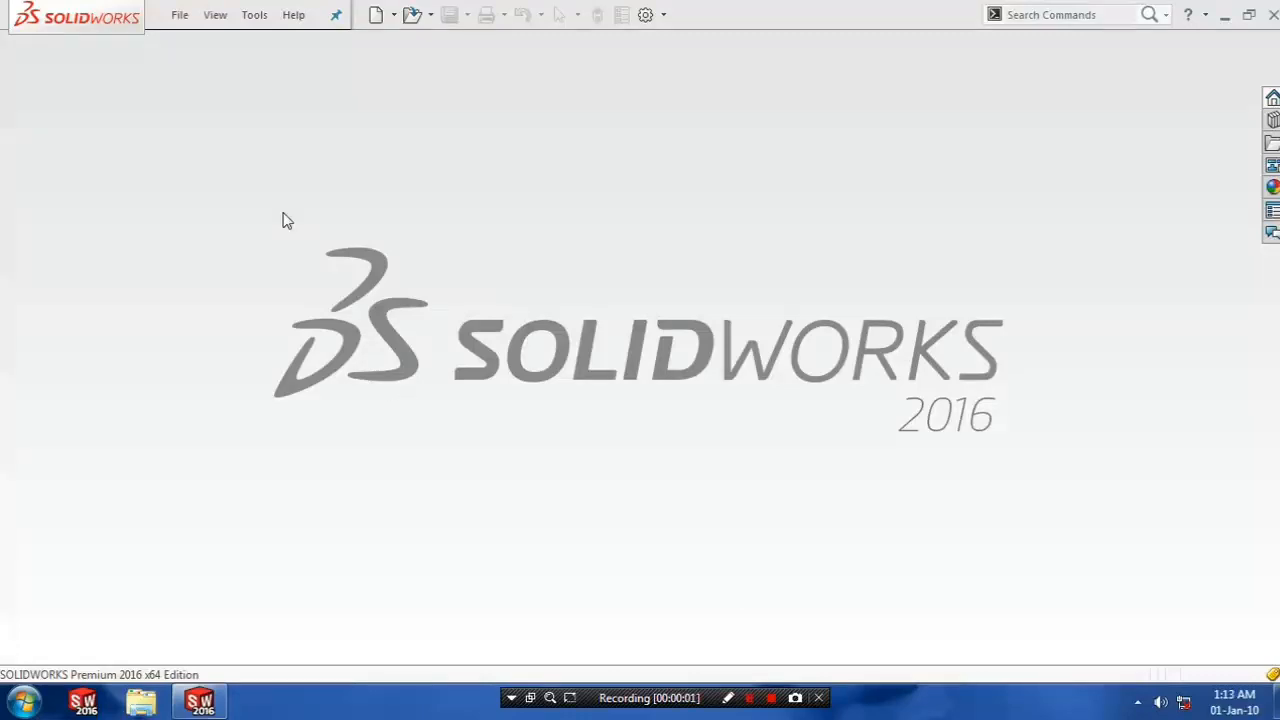
Create a new Part document from File > New
click(180, 14)
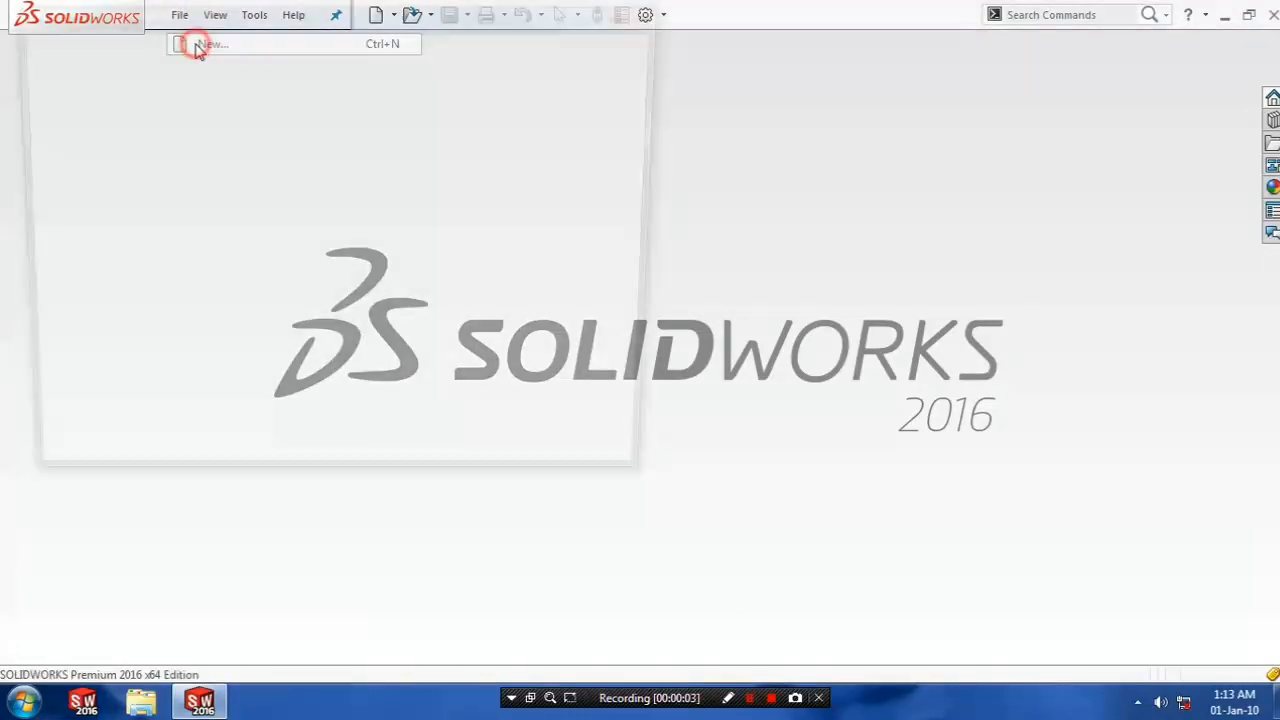
click(212, 44)
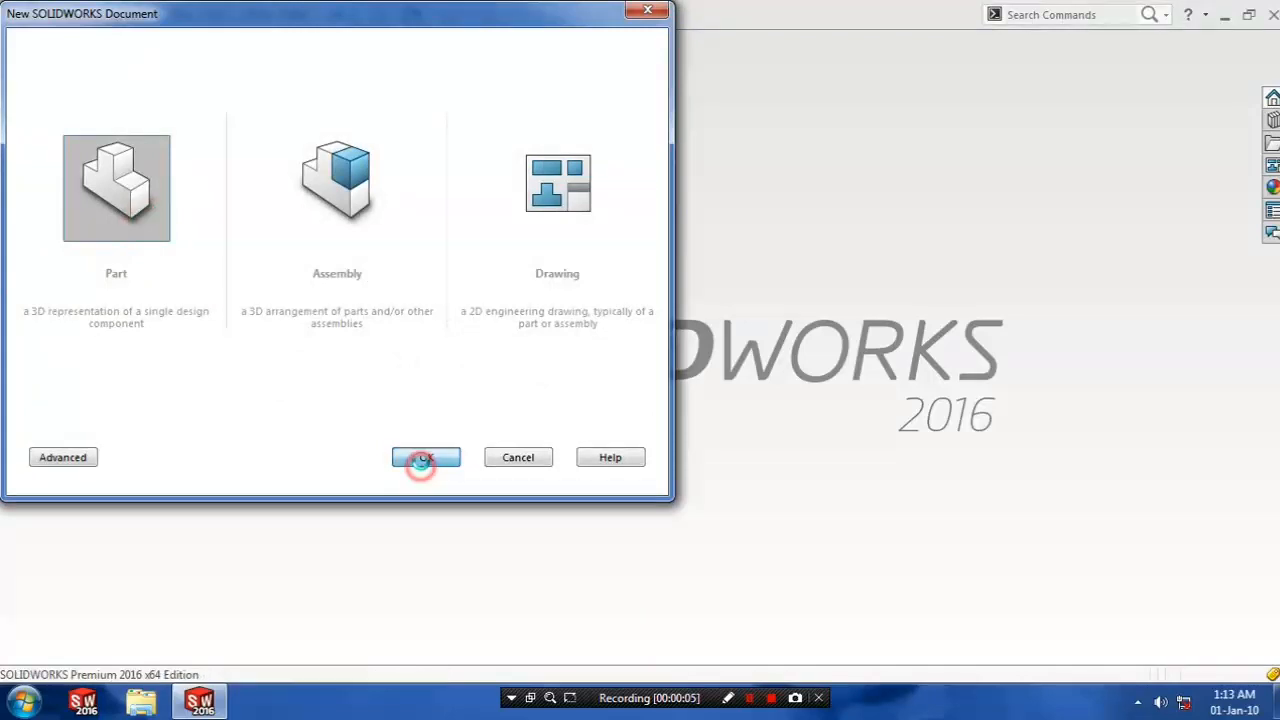
click(424, 456)
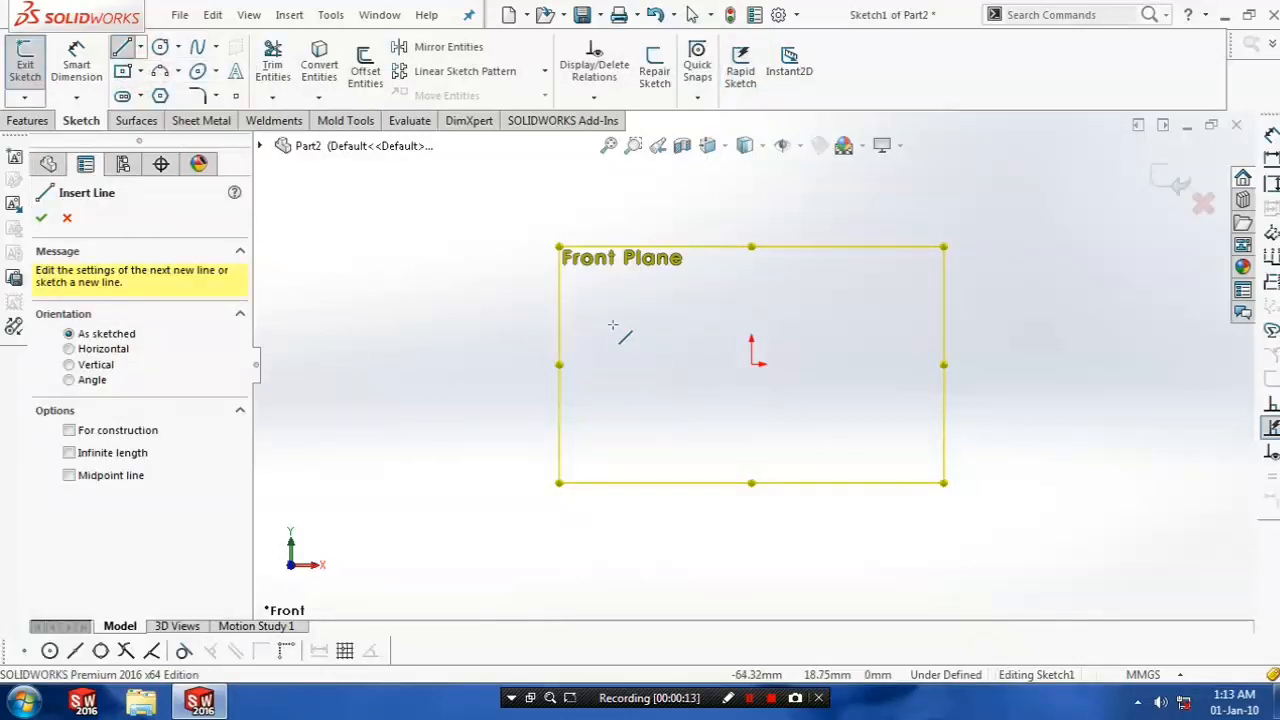
Sketch a closed profile of a top line, two short sides and a 3-point bottom arc, then exit the sketch
click(904, 328)
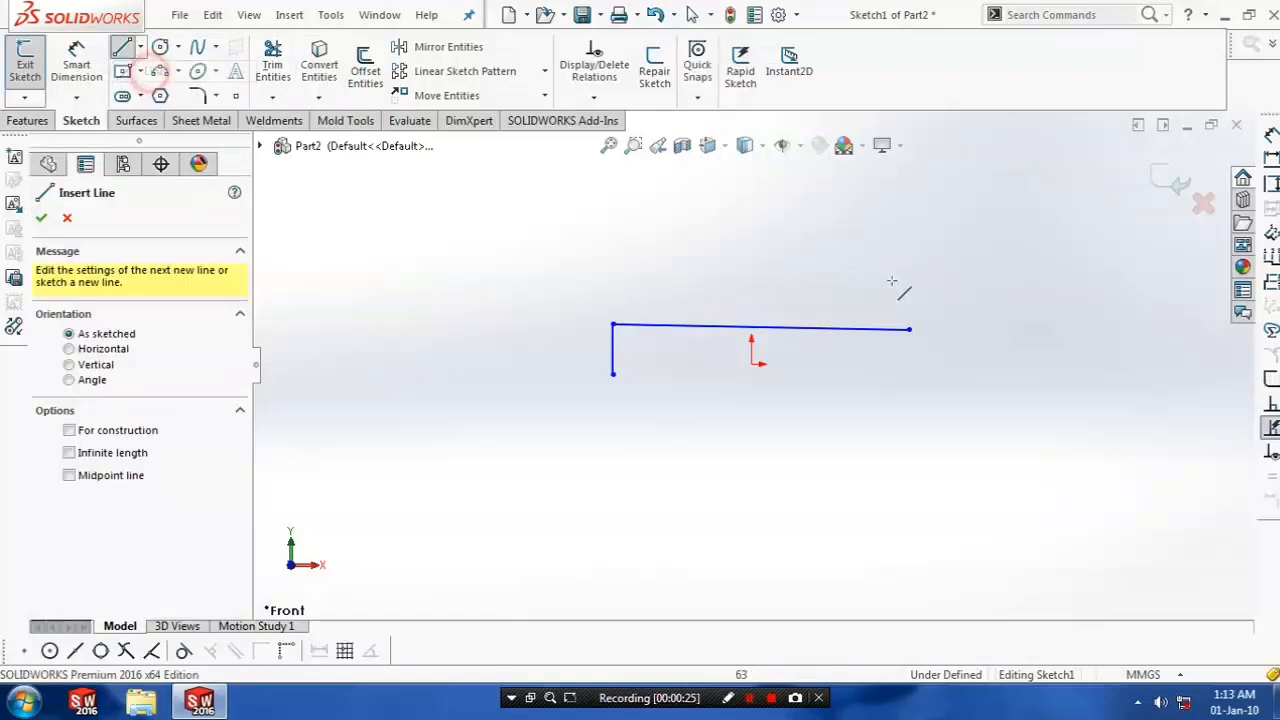
click(908, 372)
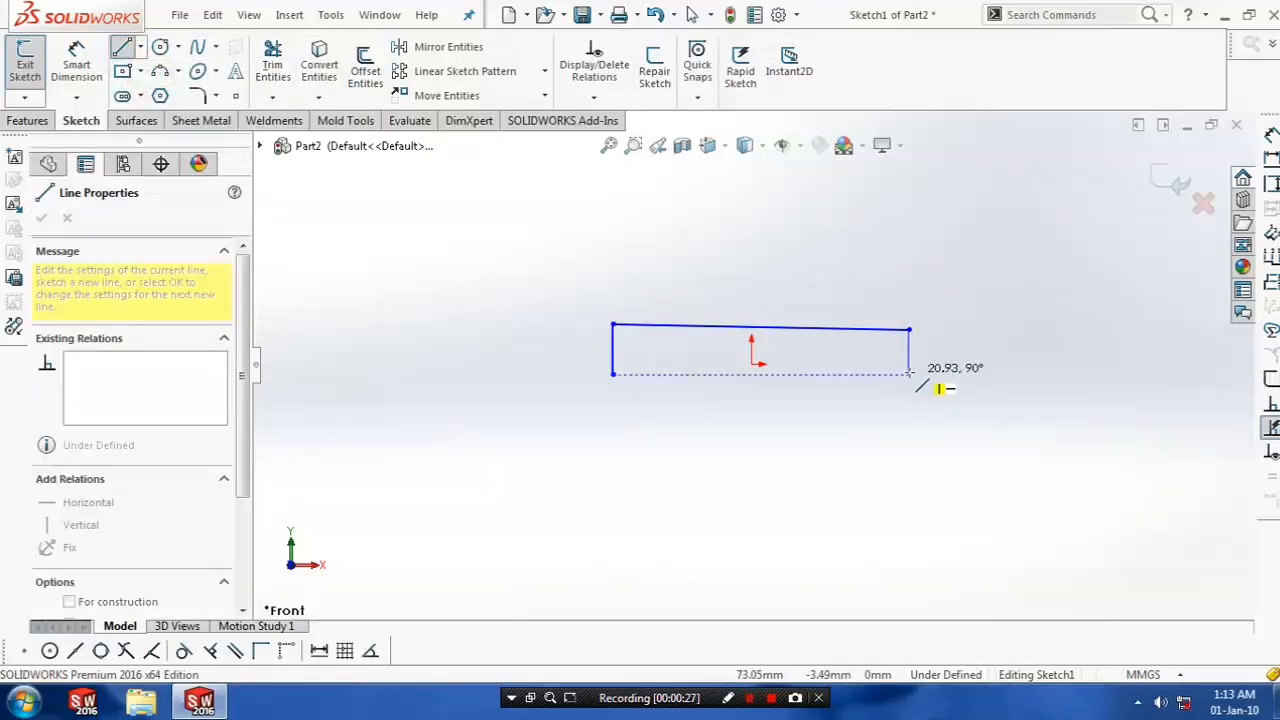
click(176, 76)
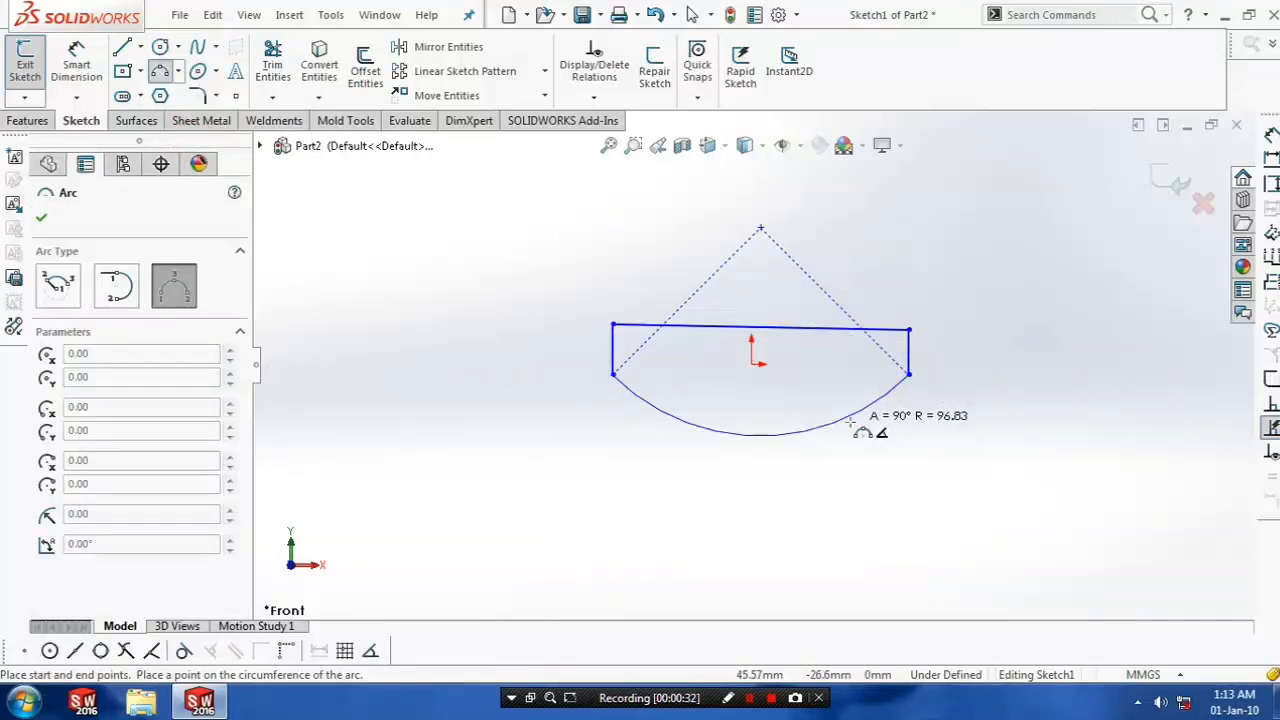
click(760, 460)
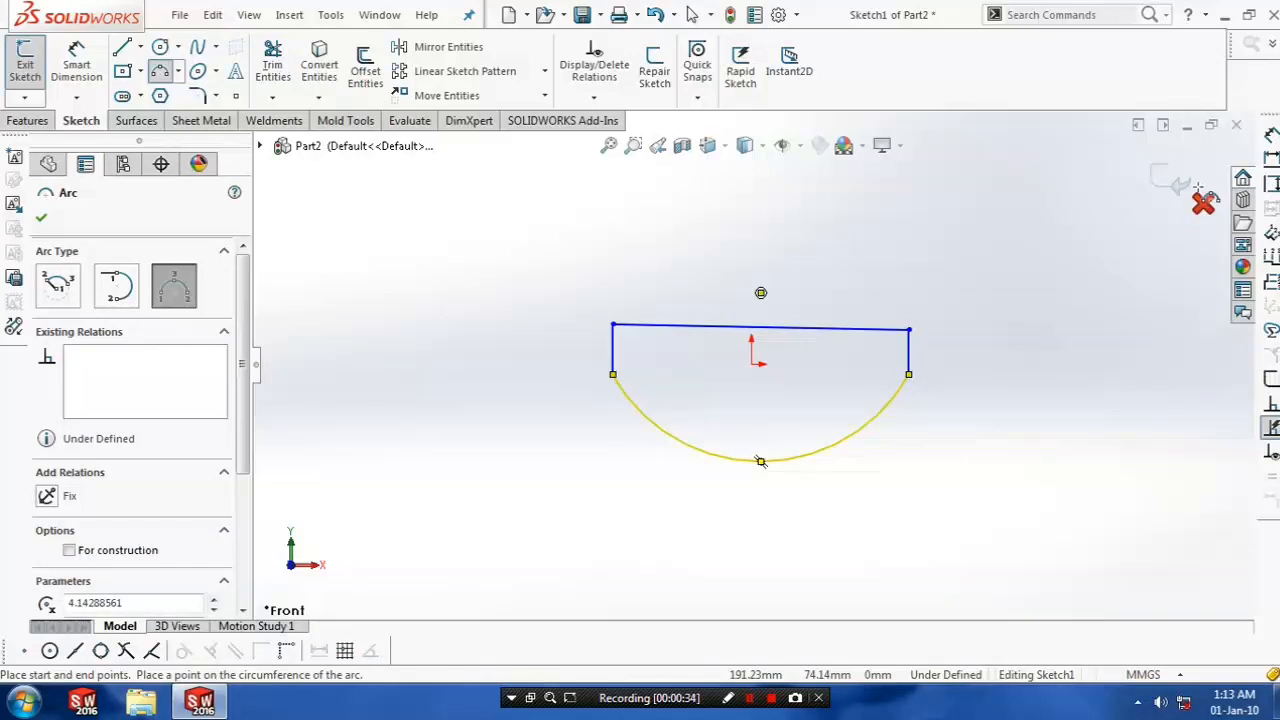
click(24, 60)
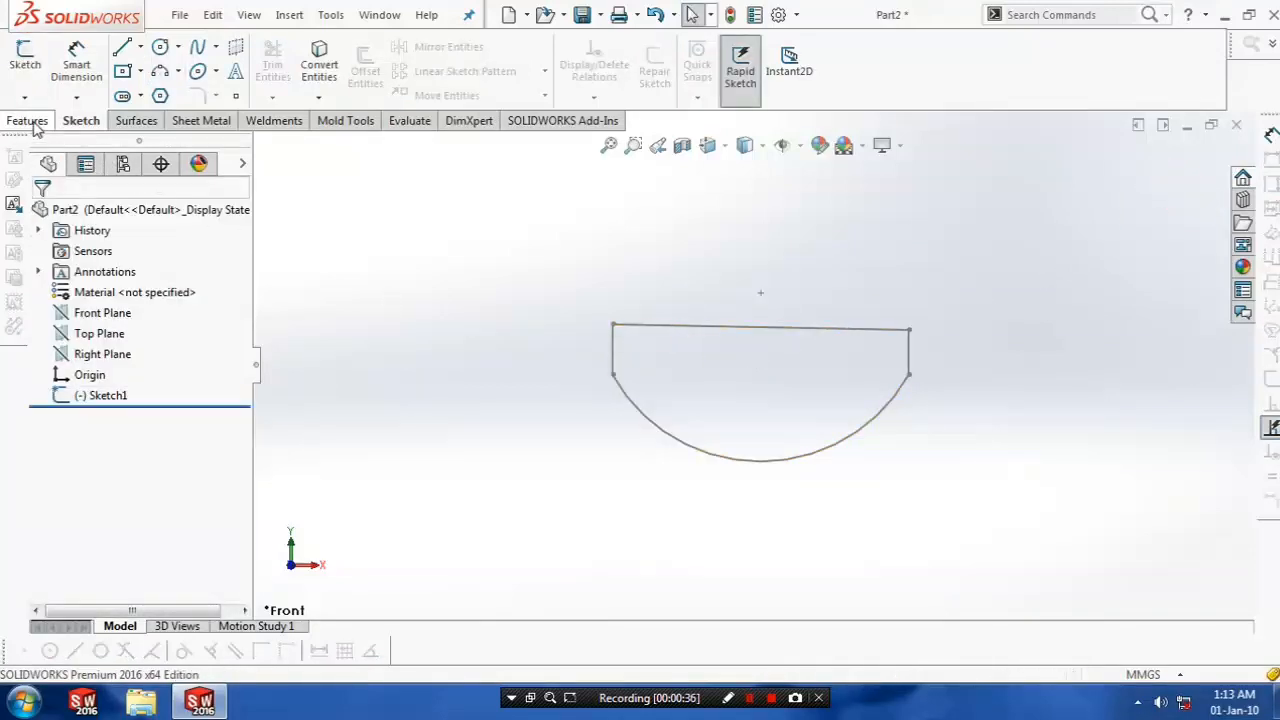
Extrude Sketch1 with Extruded Boss/Base into the block's first solid feature
click(32, 60)
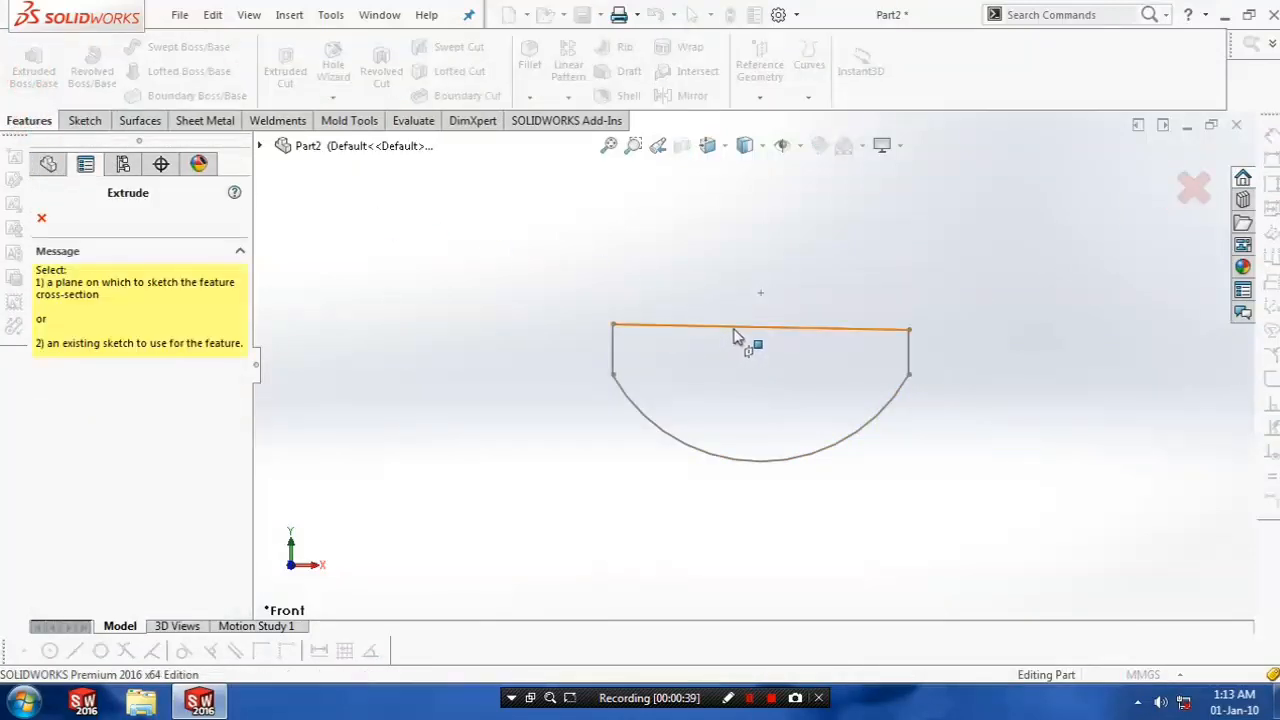
click(760, 400)
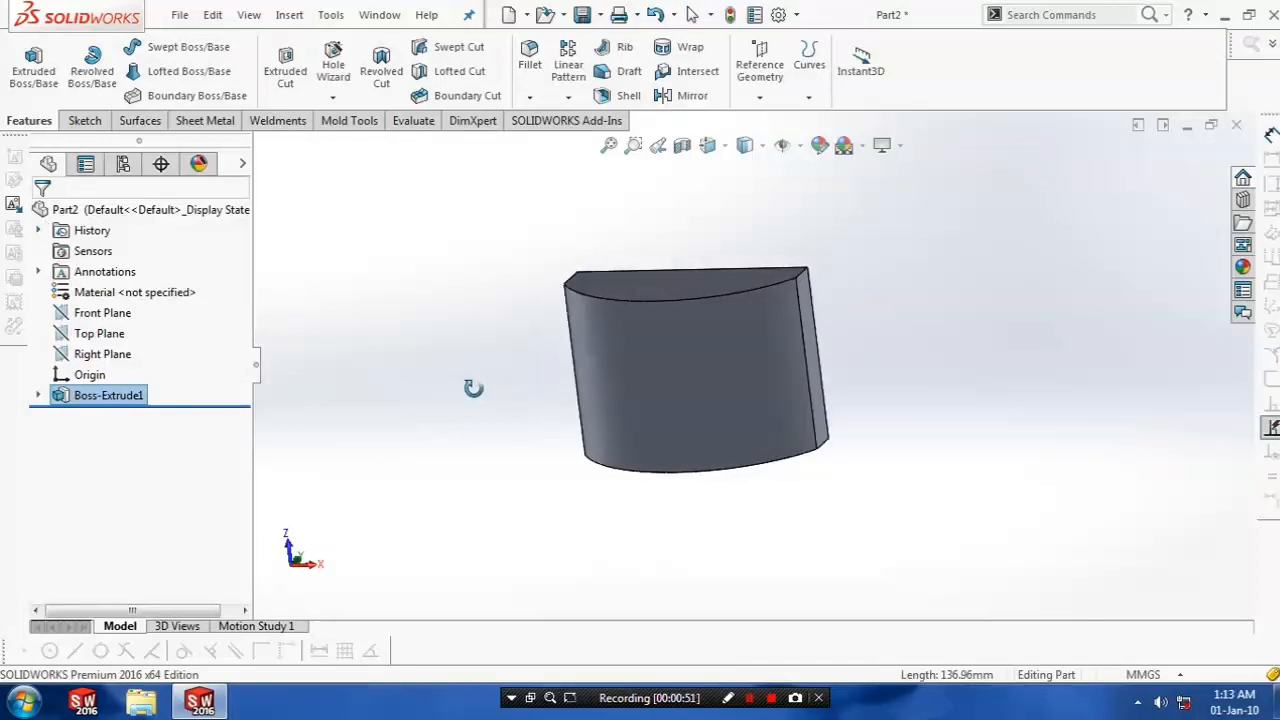
click(100, 332)
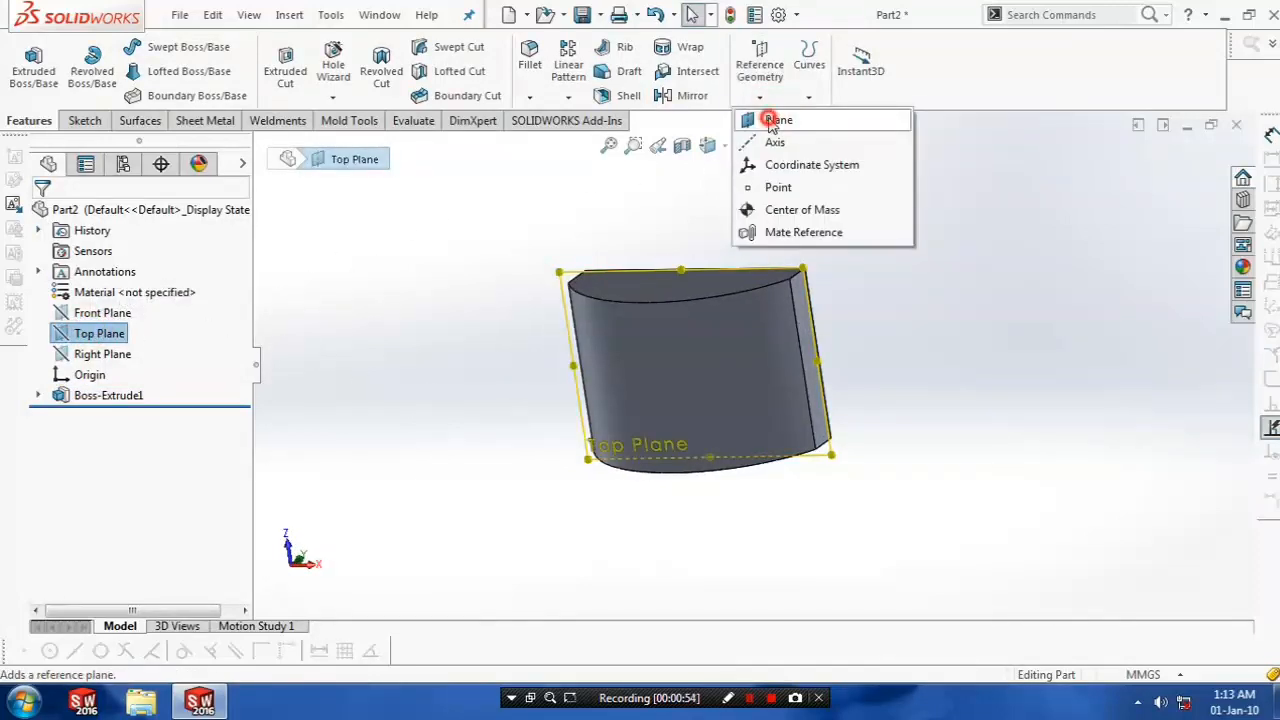
Create Plane1 offset 70 mm from the Top Plane with Flip offset checked
click(778, 120)
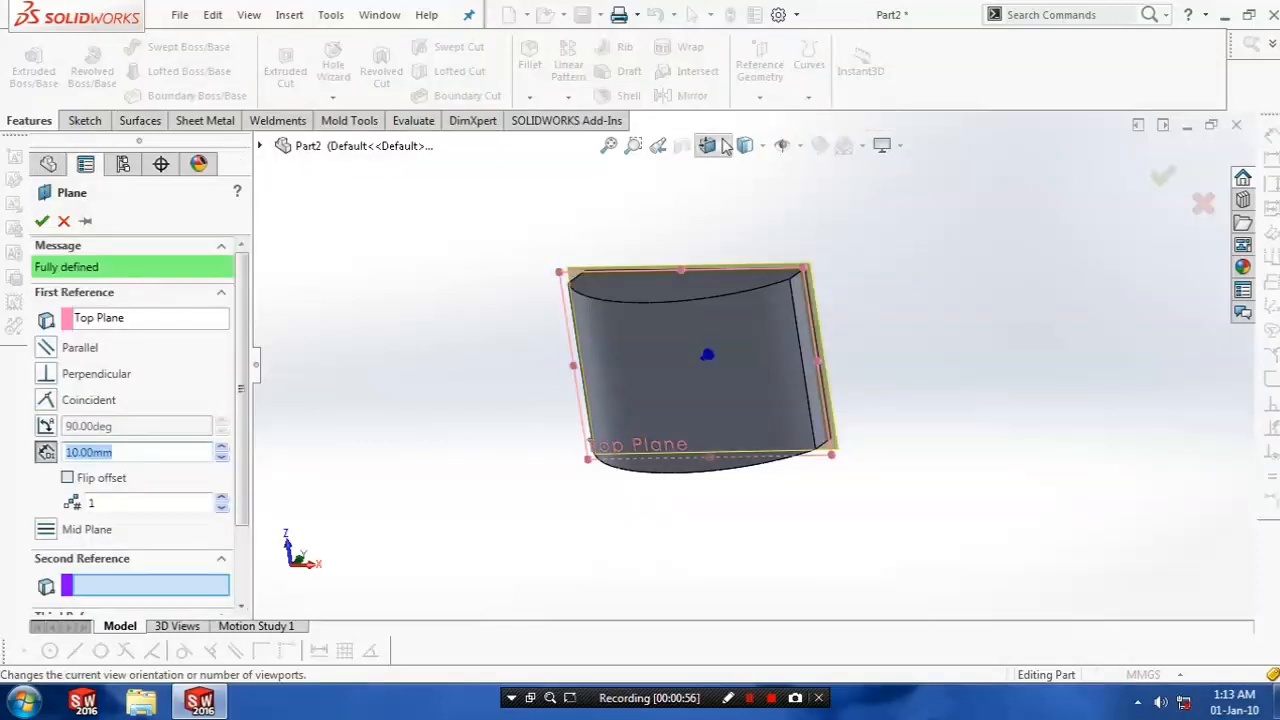
click(68, 476)
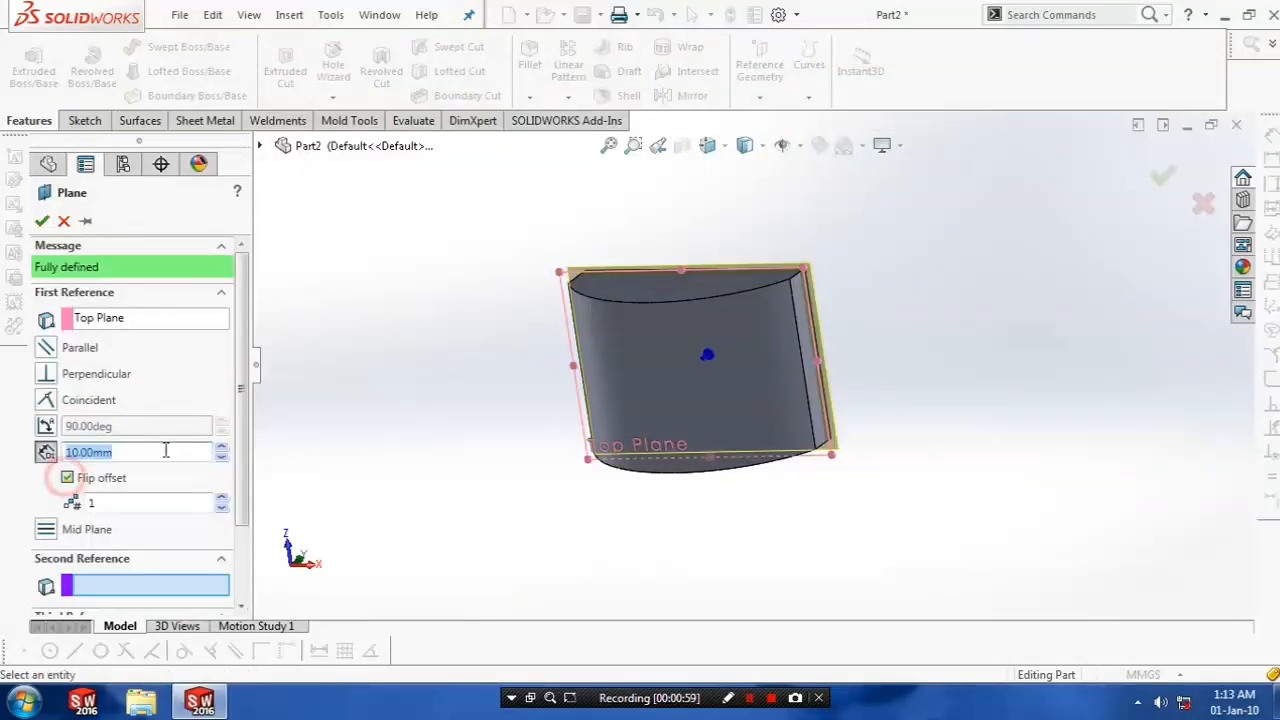
click(220, 448)
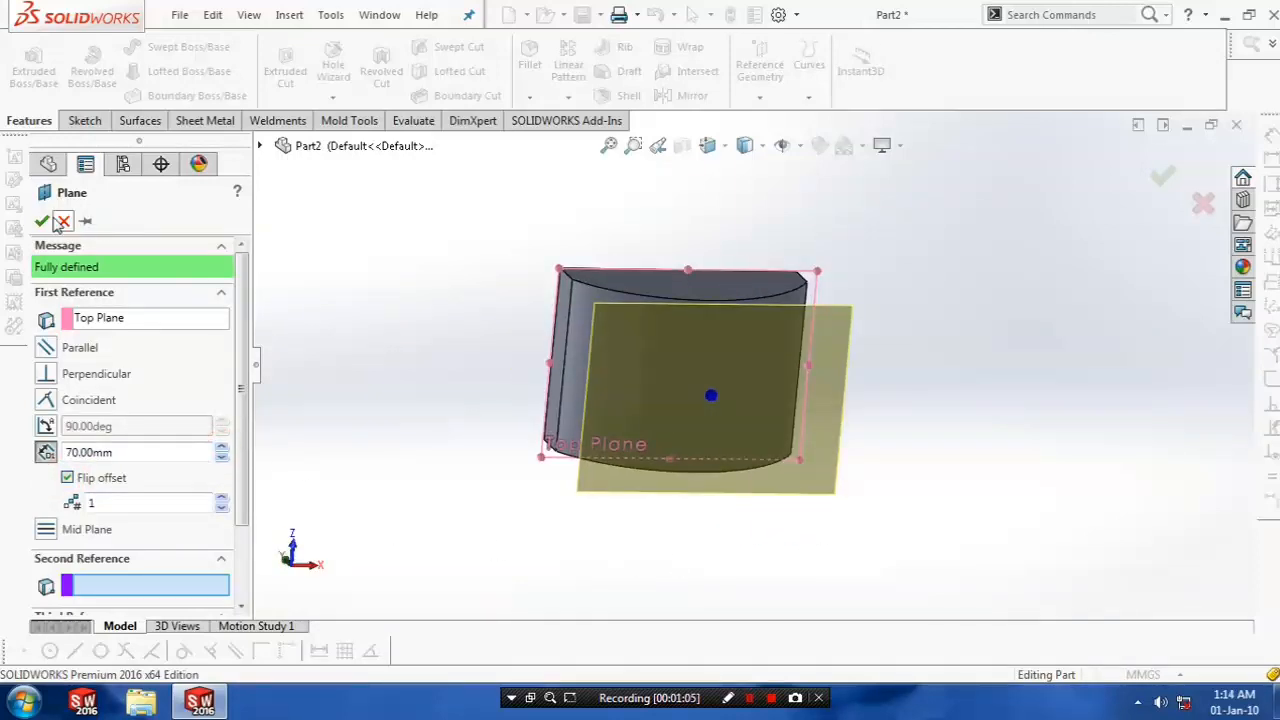
click(42, 220)
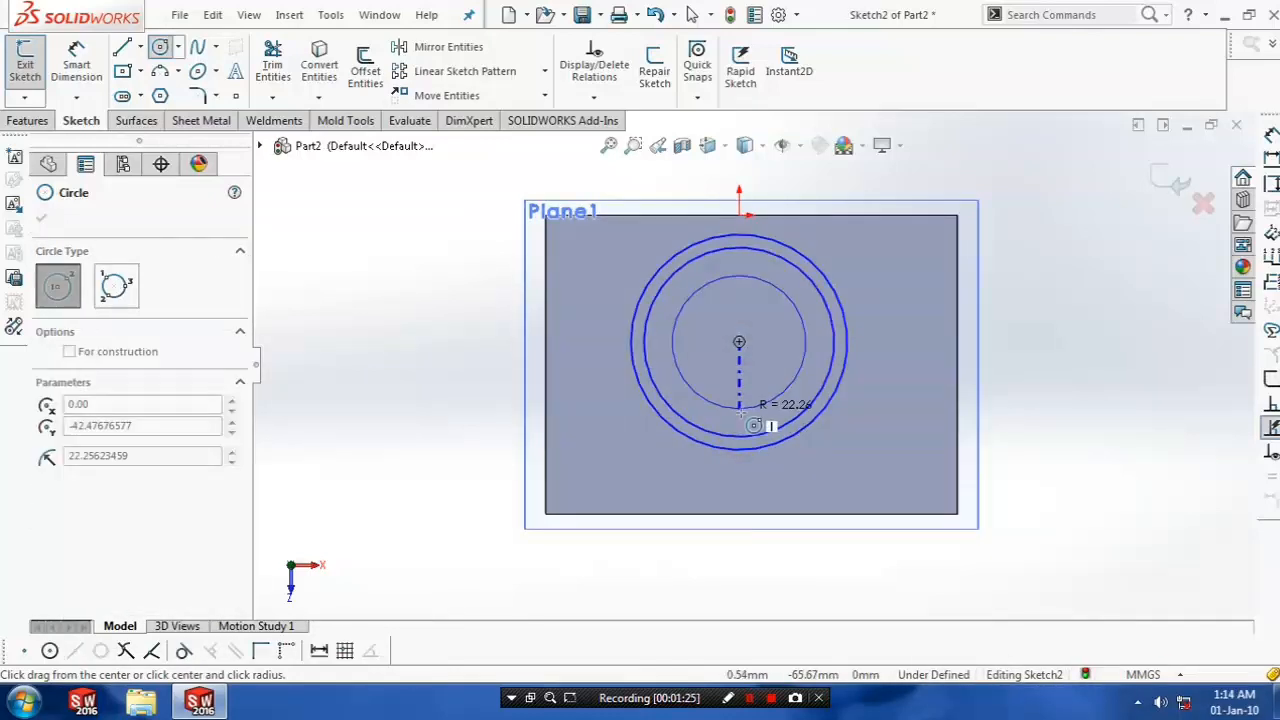
Draw several concentric circles on Plane1 from the same centre point, down to the smallest central one
click(740, 342)
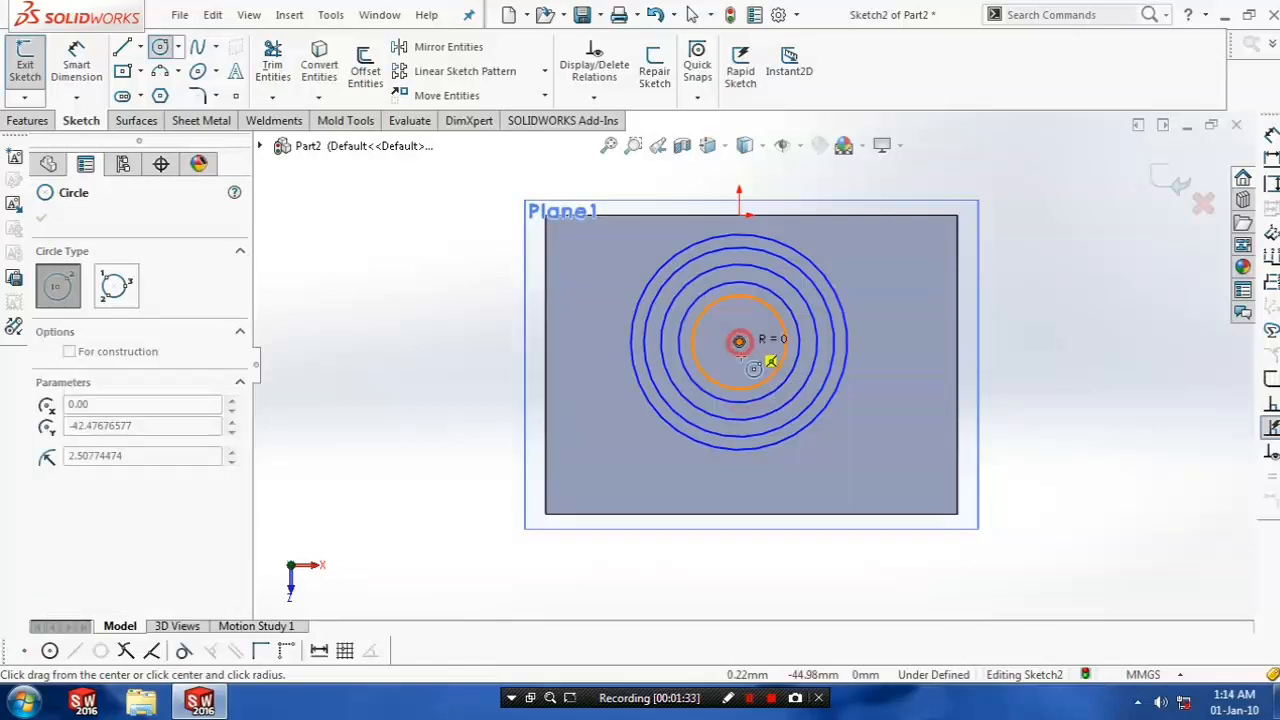
click(740, 340)
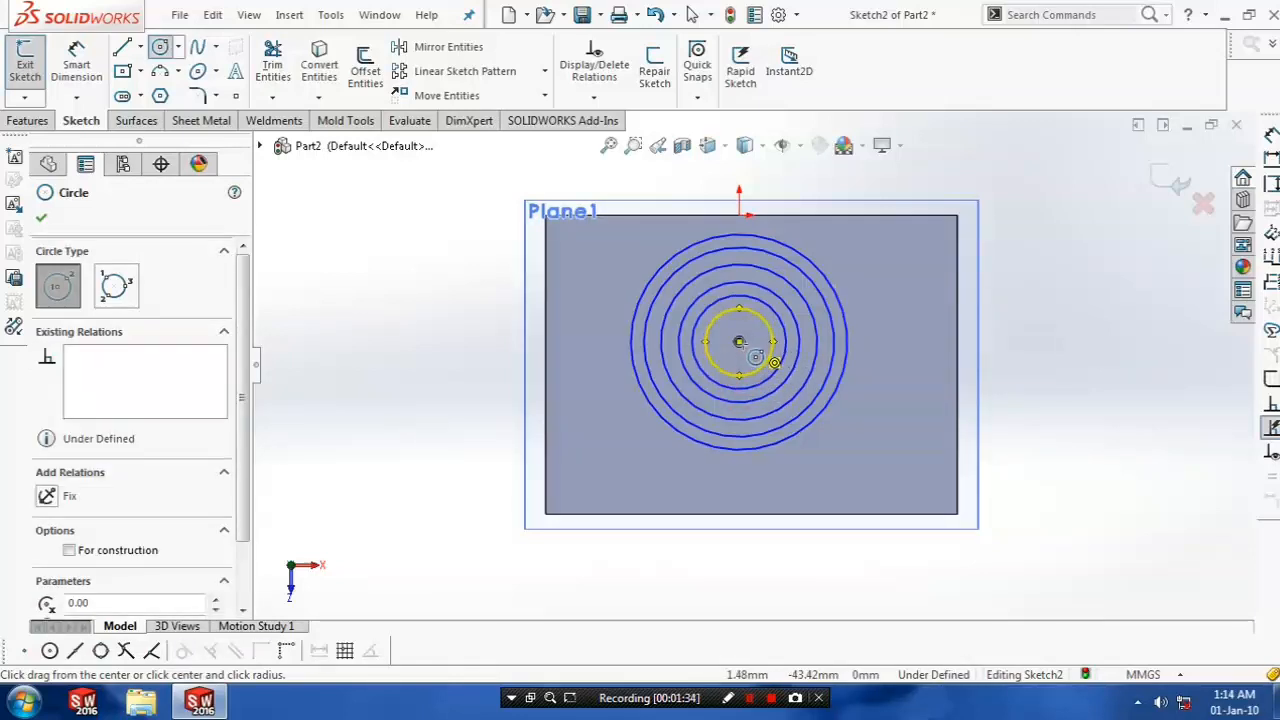
click(740, 342)
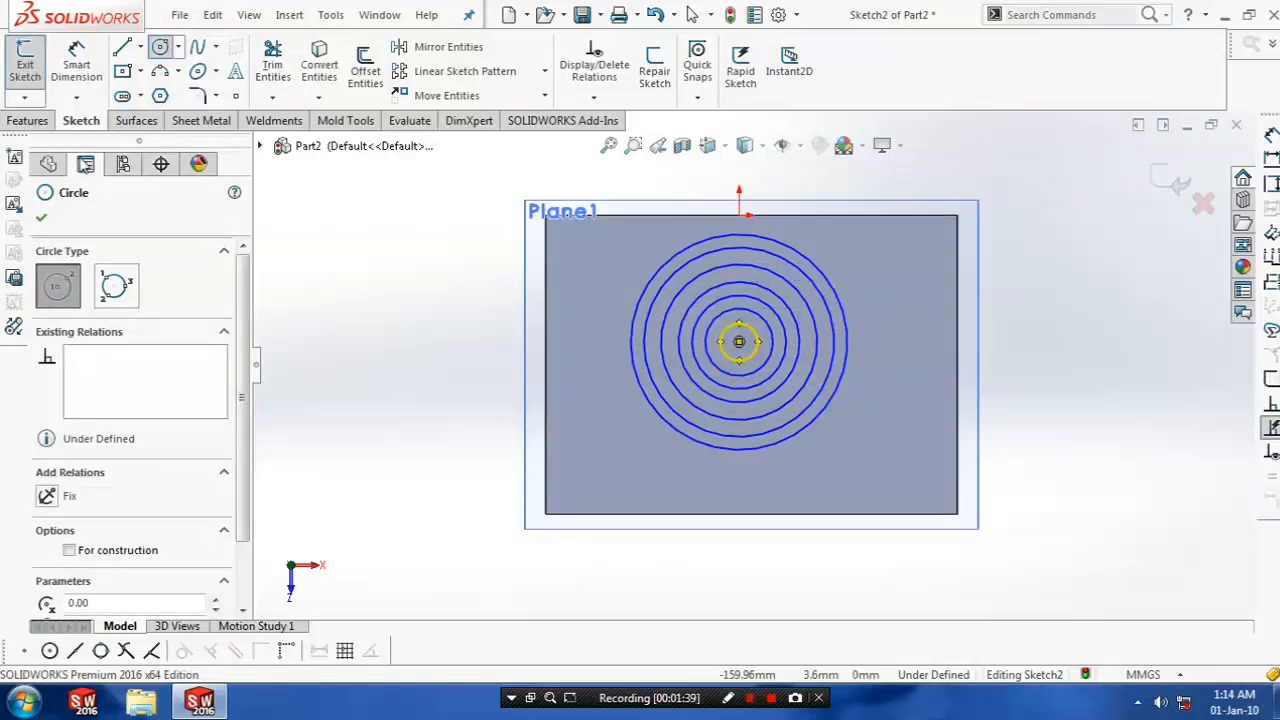
click(210, 48)
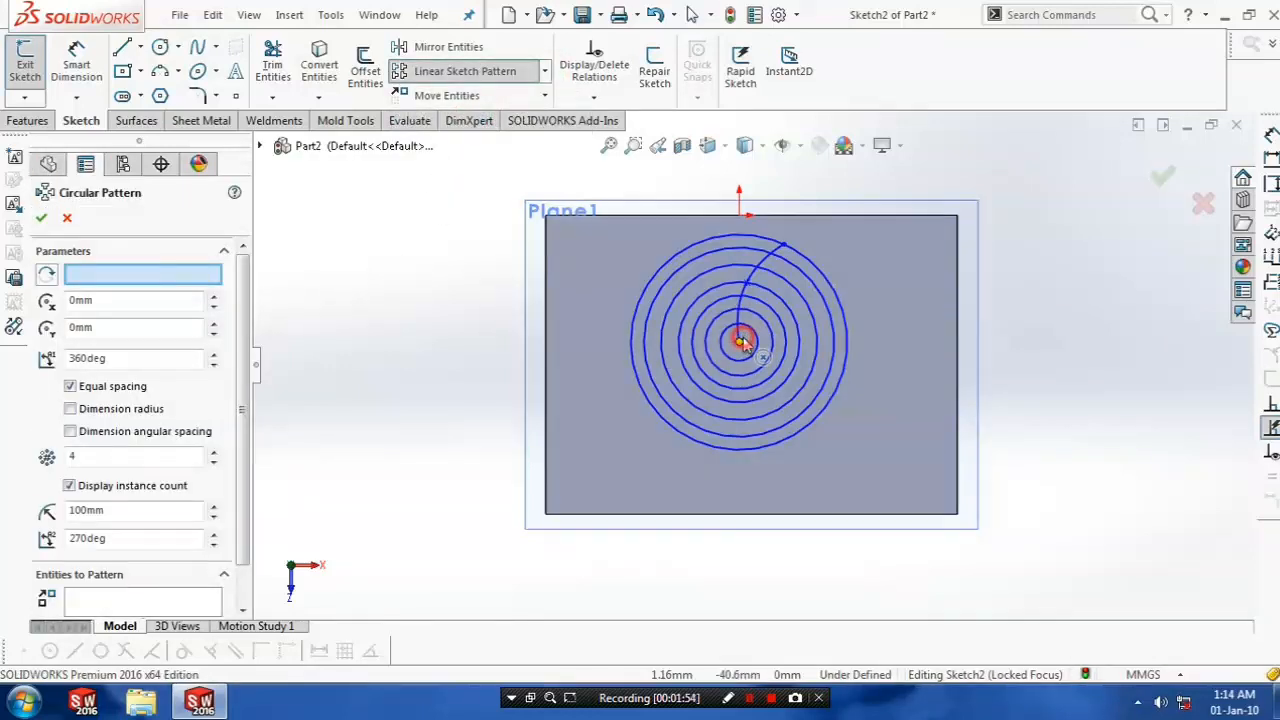
Pattern the spline 6 times over 360° around the circles' centre with Circular Sketch Pattern
scroll(down, 3)
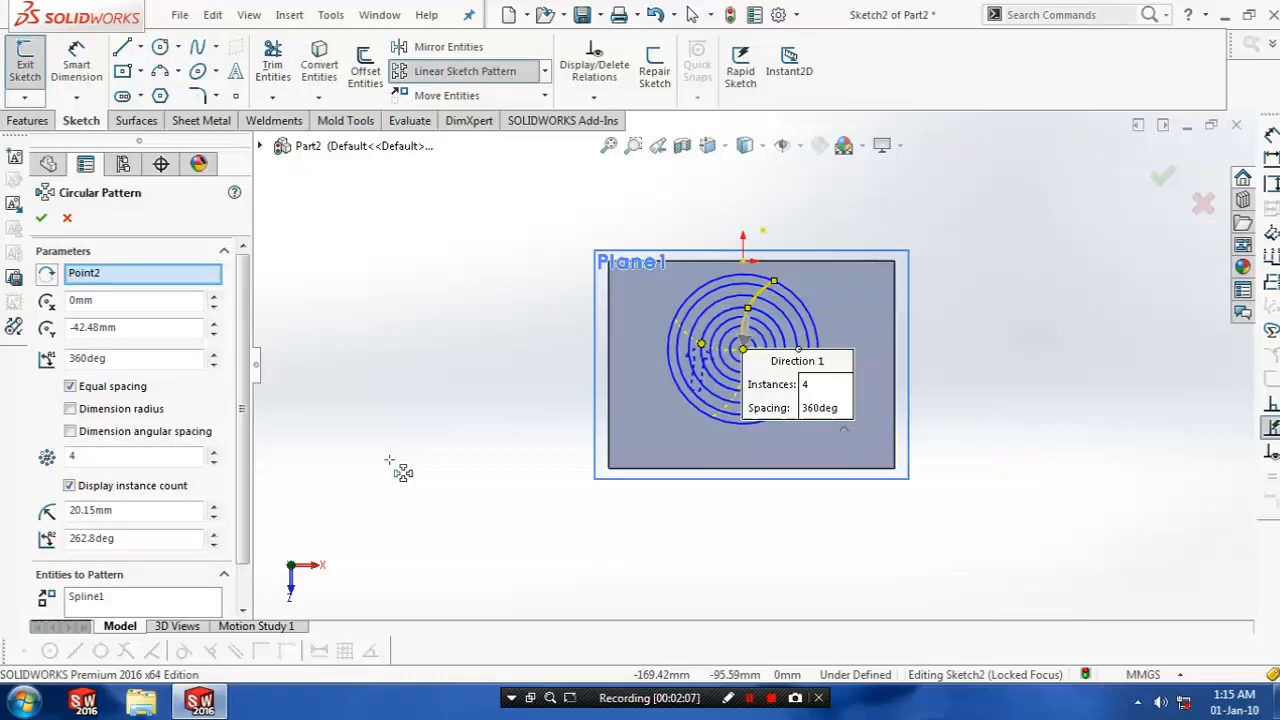
scroll(down, 3)
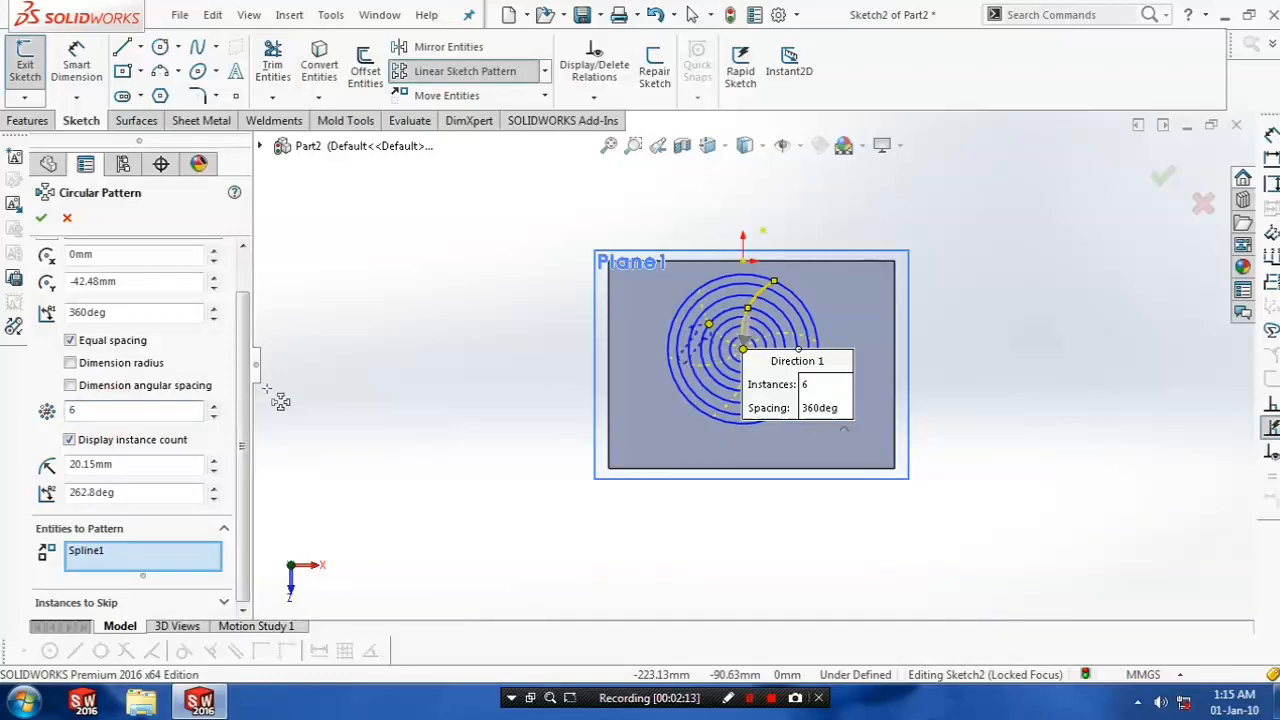
click(40, 216)
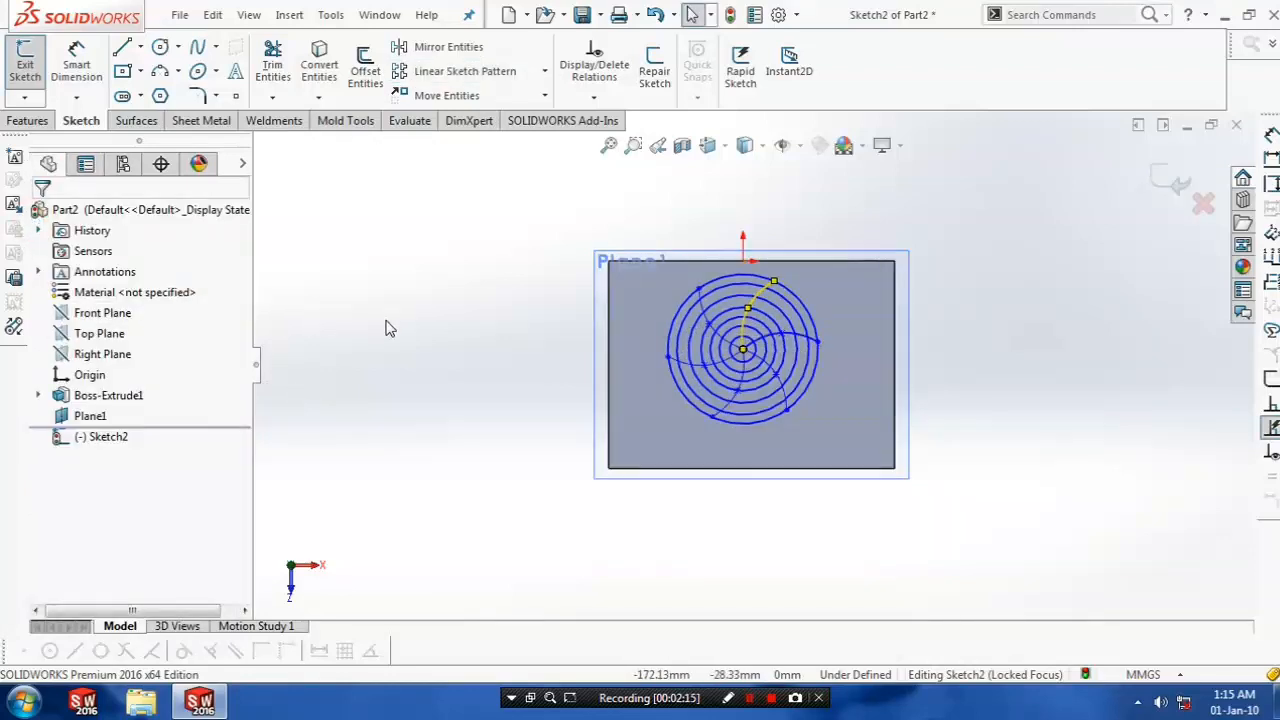
Rotate the view to check the vent sketch on the block and reach the Insert menu features
drag(750, 364, 1012, 390)
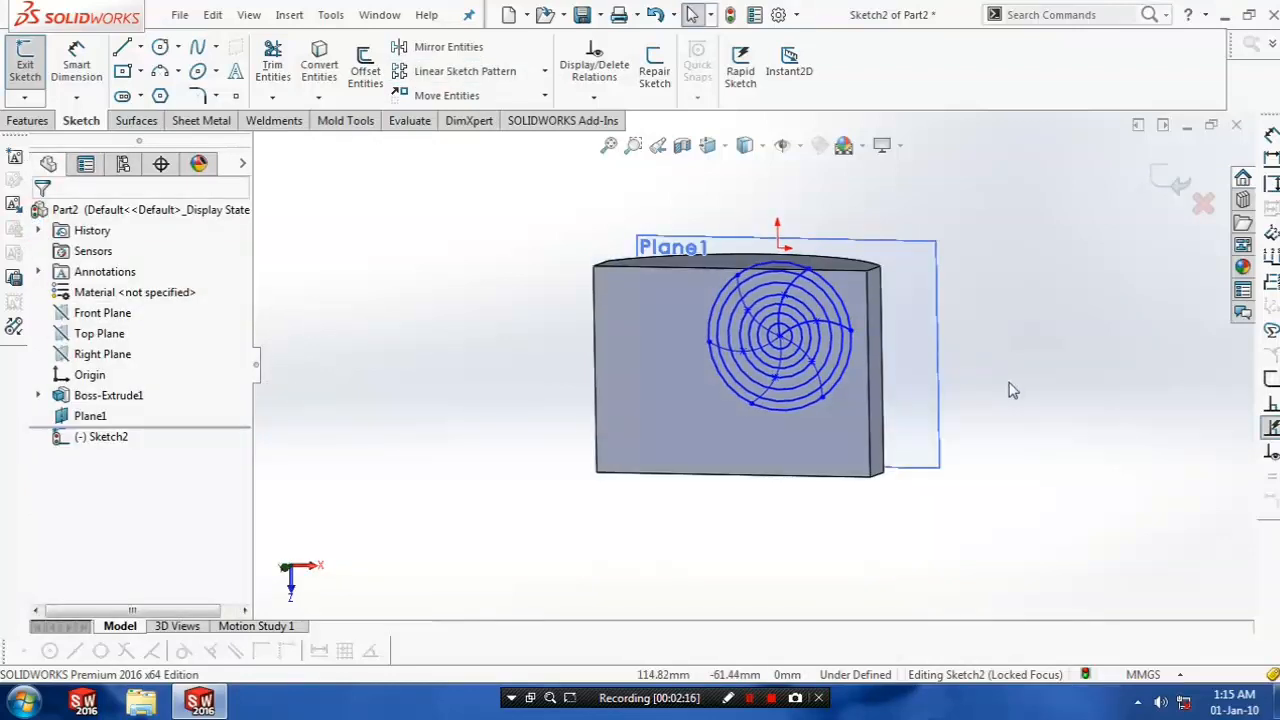
drag(780, 350, 680, 400)
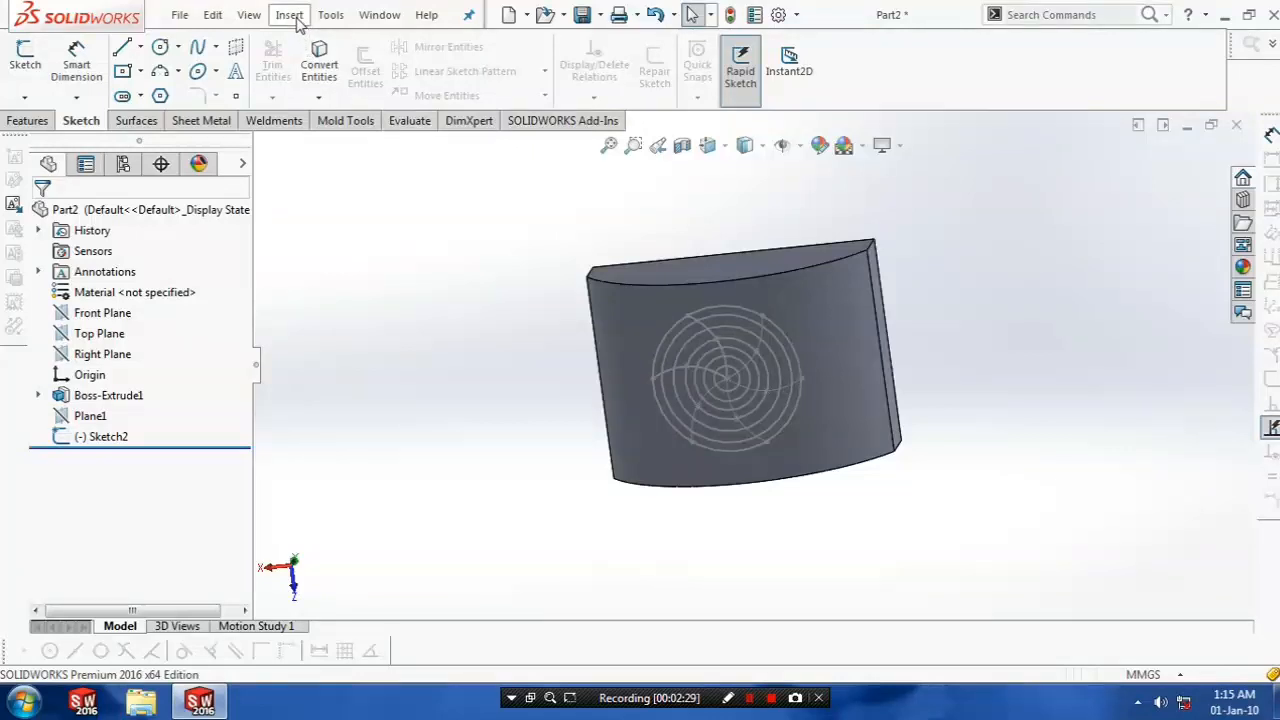
click(288, 14)
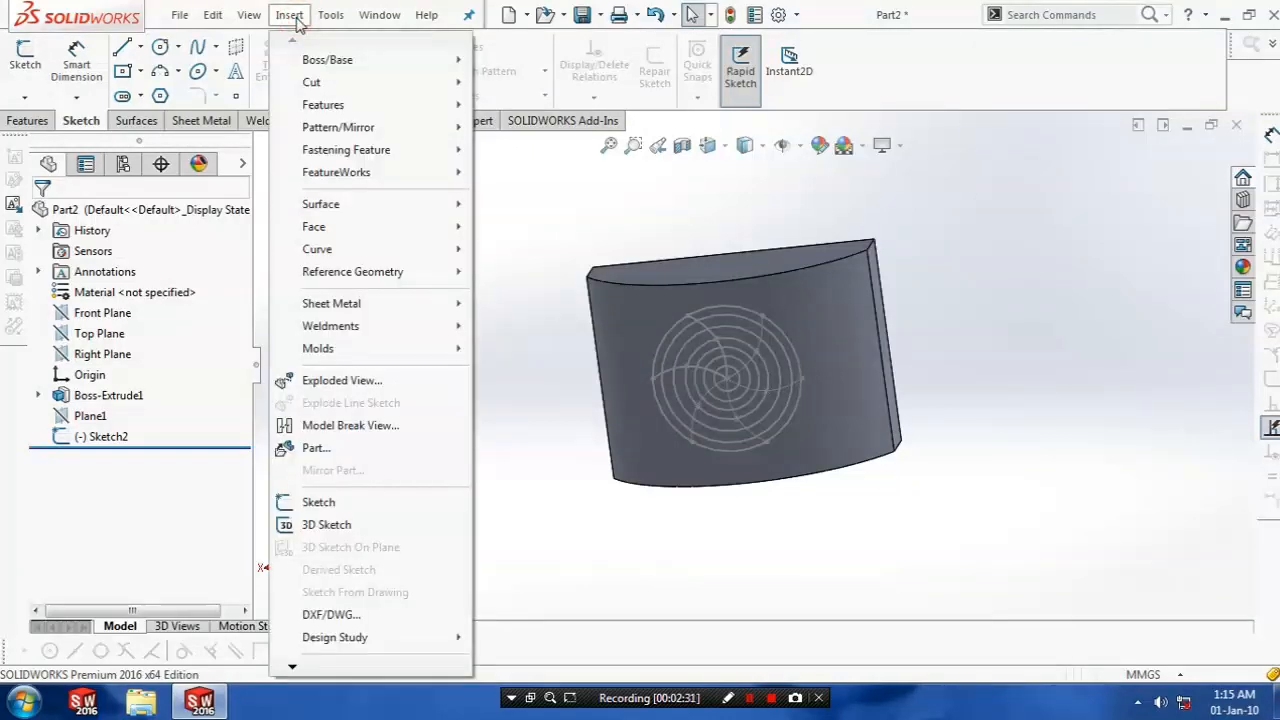
mouse_move(344, 148)
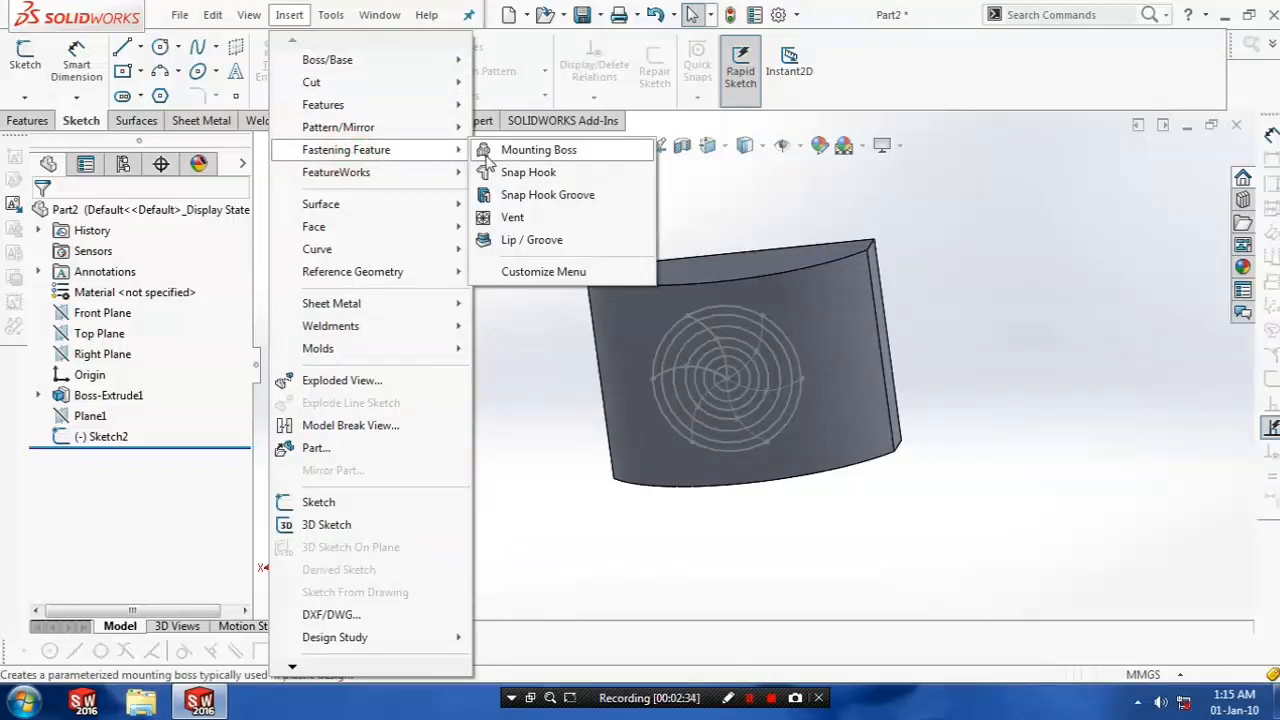
mouse_move(512, 216)
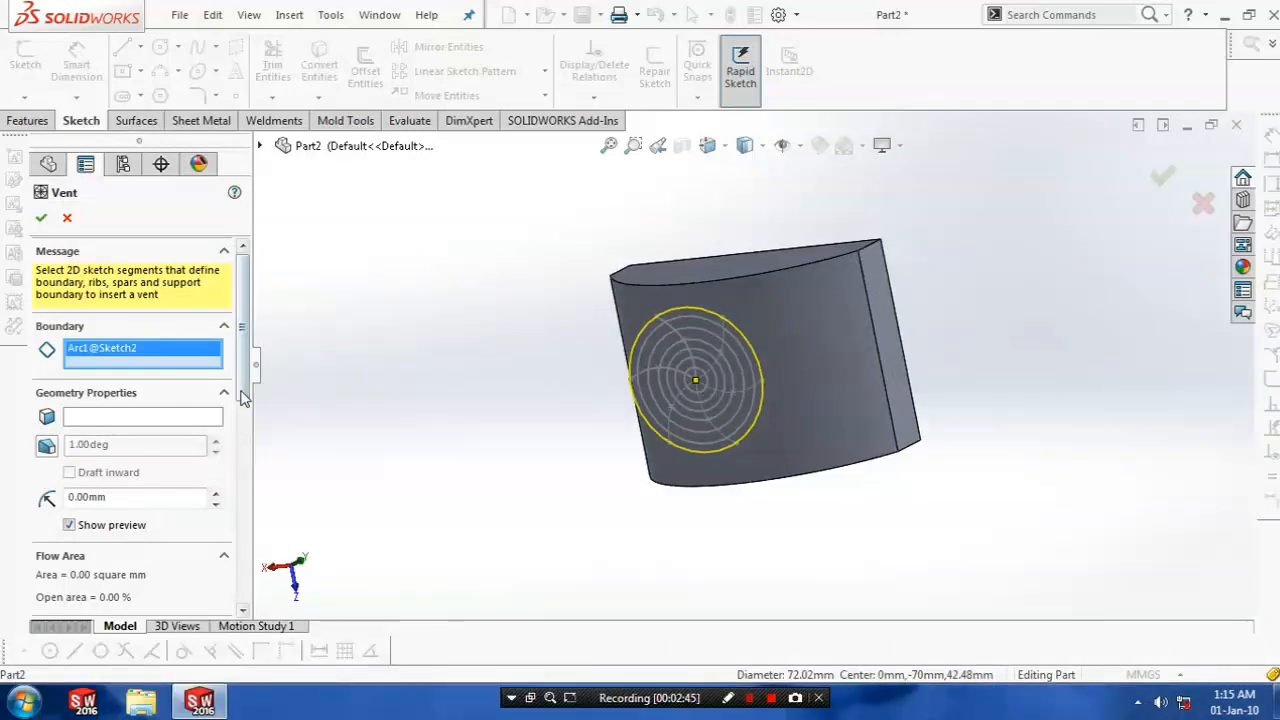
Select the crossing splines as the Ribs of the Vent feature
scroll(down, 3)
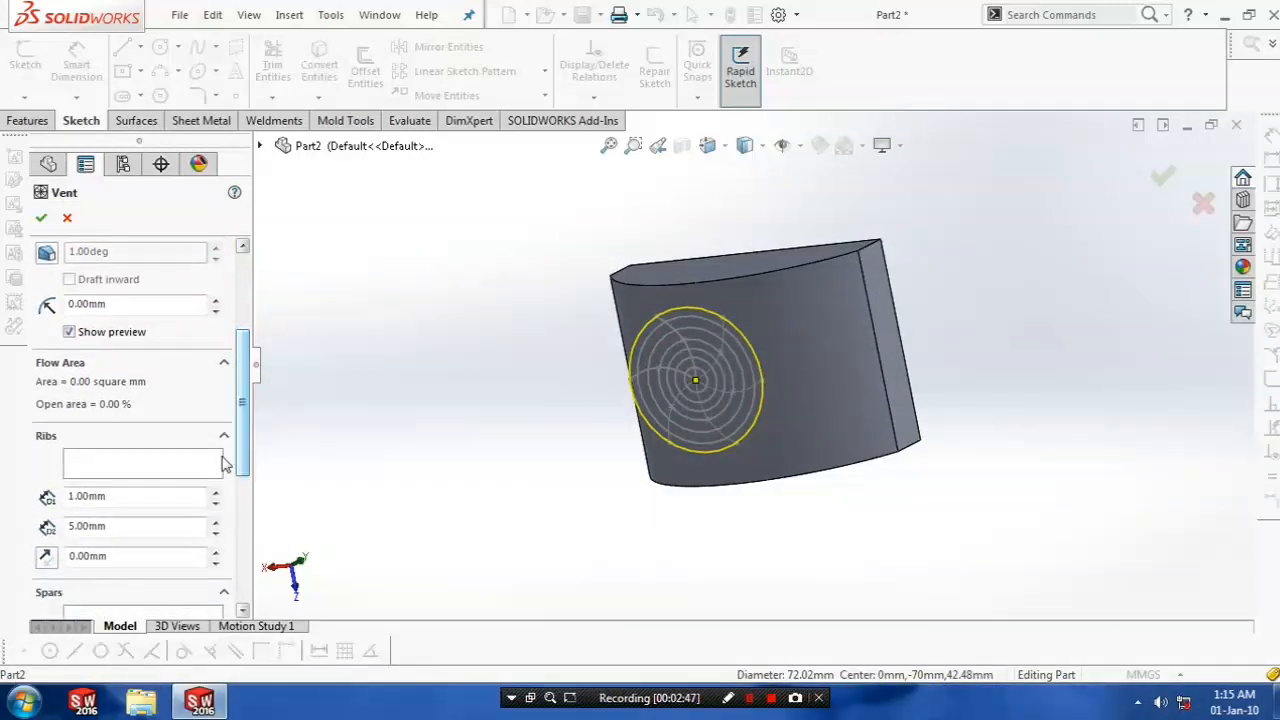
click(144, 464)
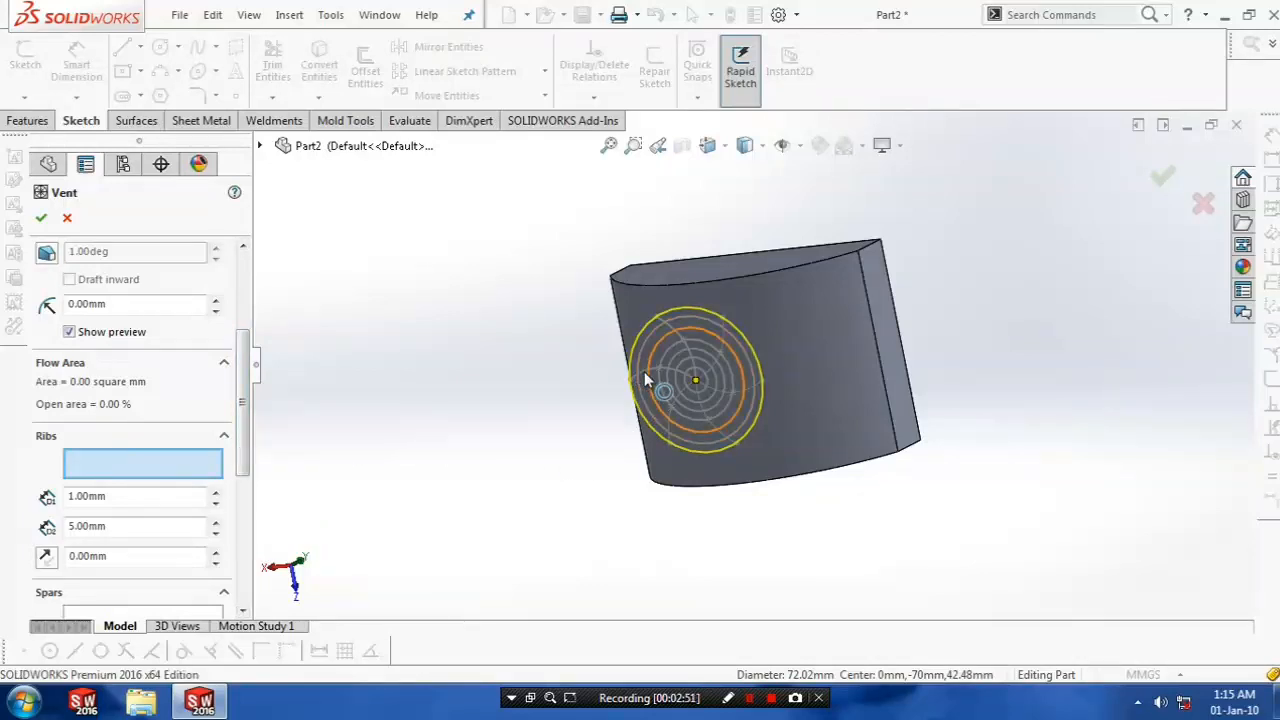
scroll(up, 3)
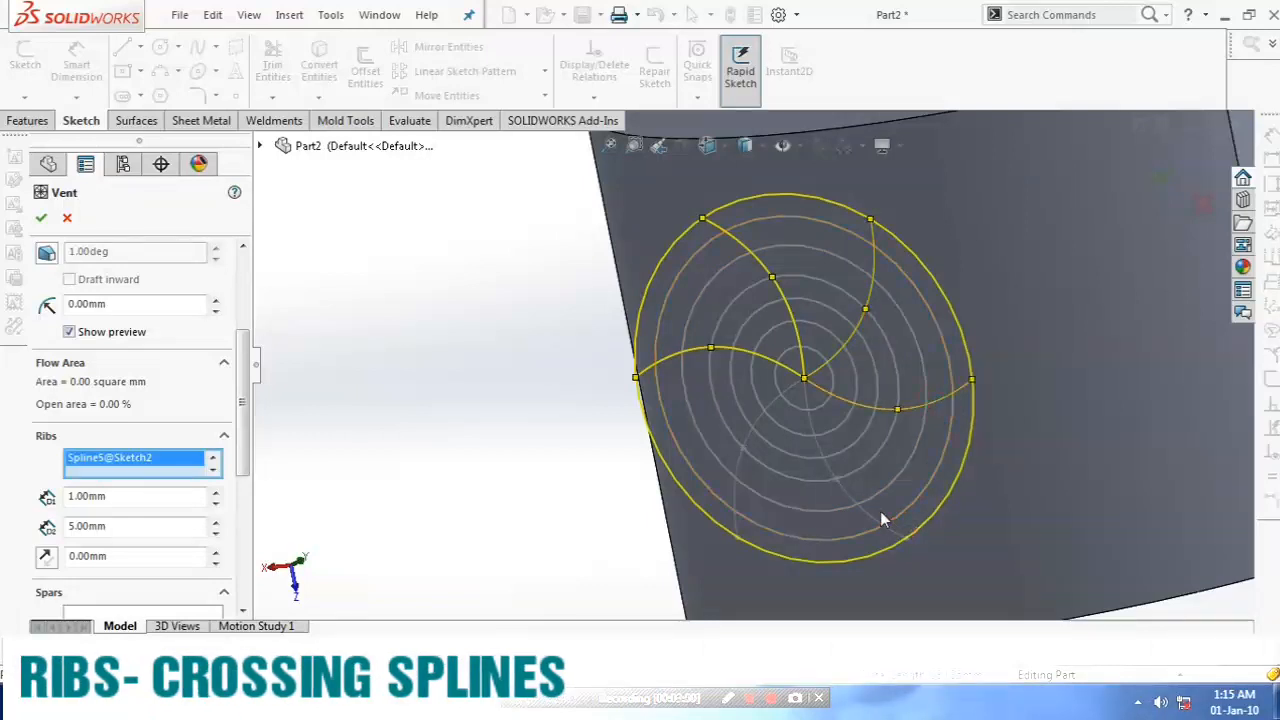
click(736, 500)
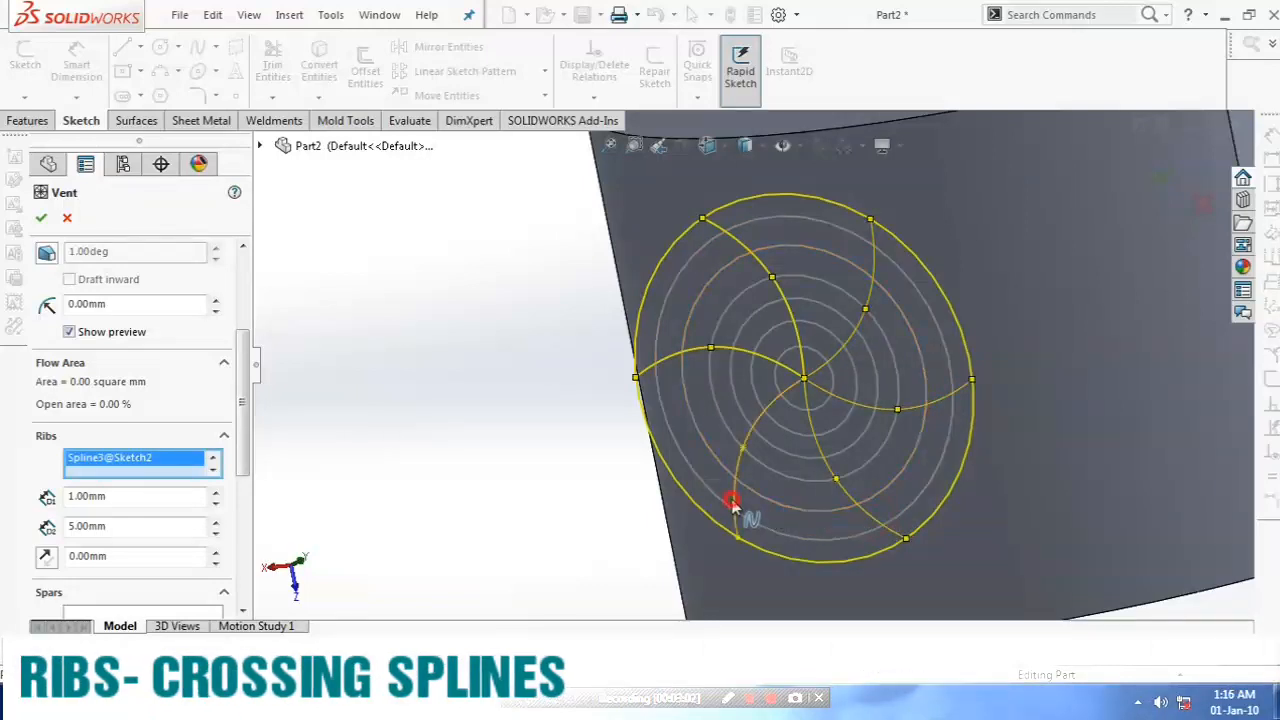
scroll(down, 3)
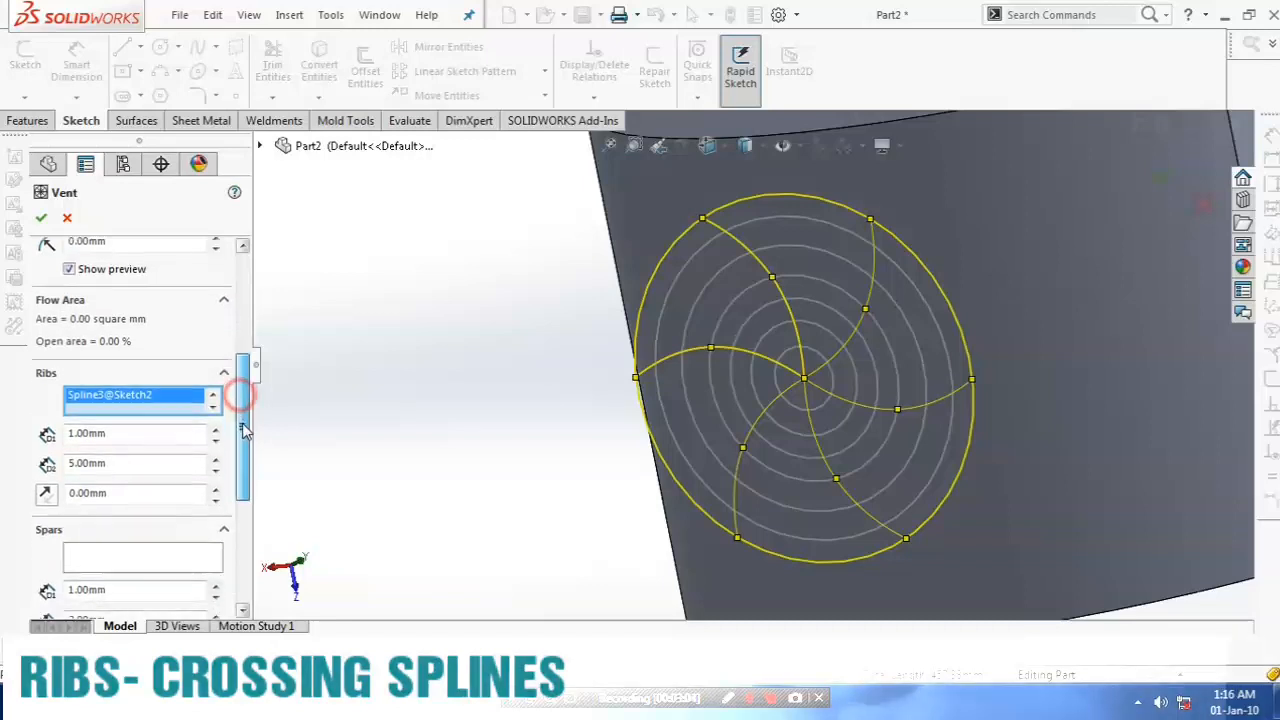
Select the inner concentric circles of Sketch2 as the Vent's Spars
scroll(down, 3)
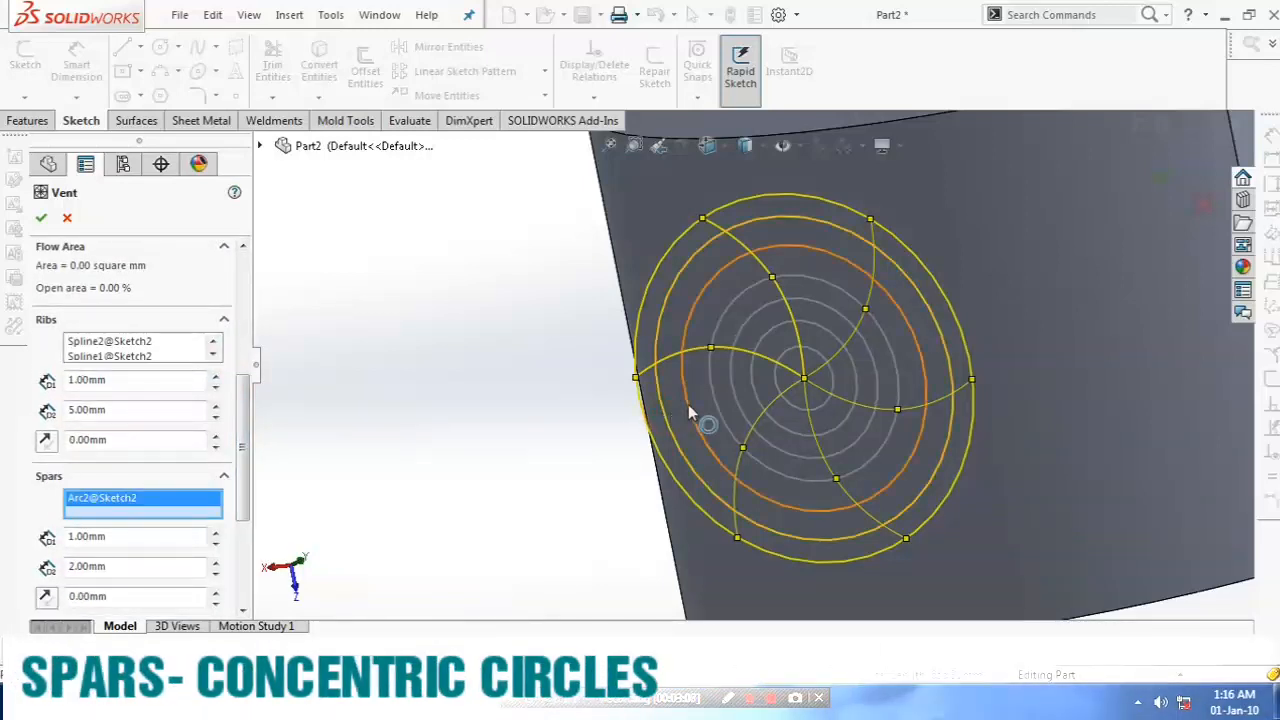
click(738, 400)
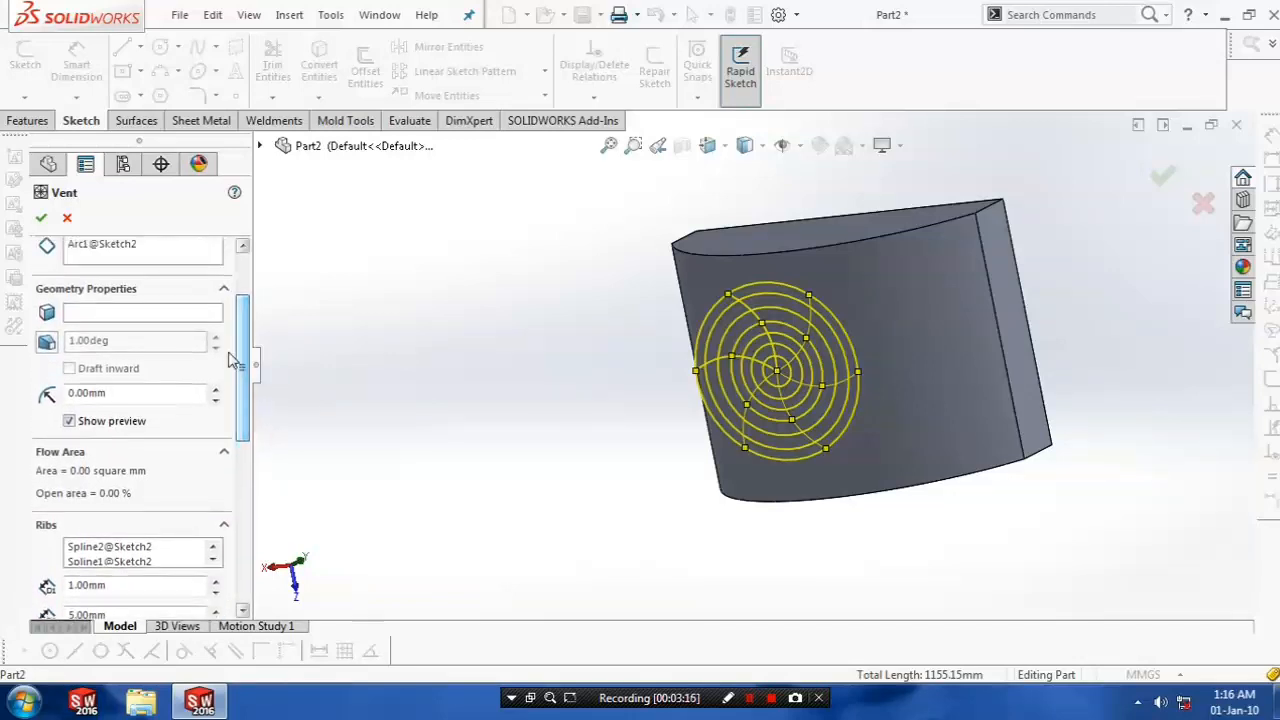
Choose the curved front face of Boss-Extrude1 as the face the vent sits on
click(144, 312)
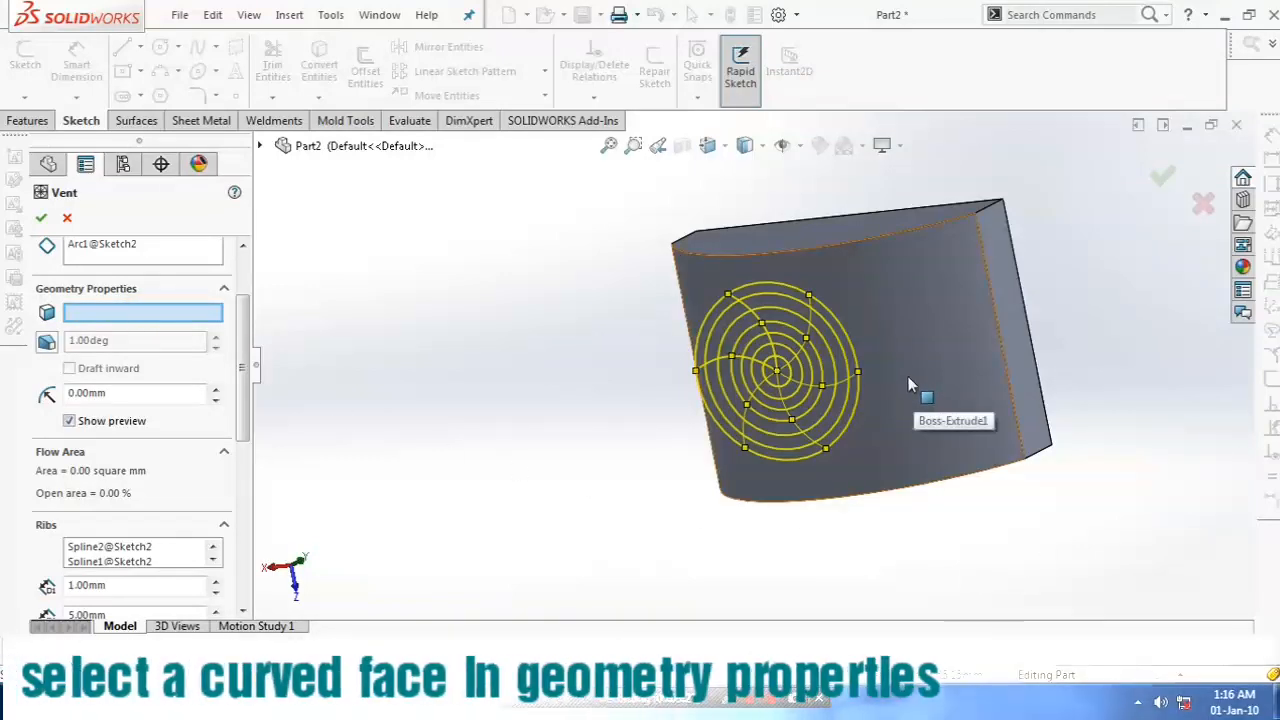
mouse_move(904, 384)
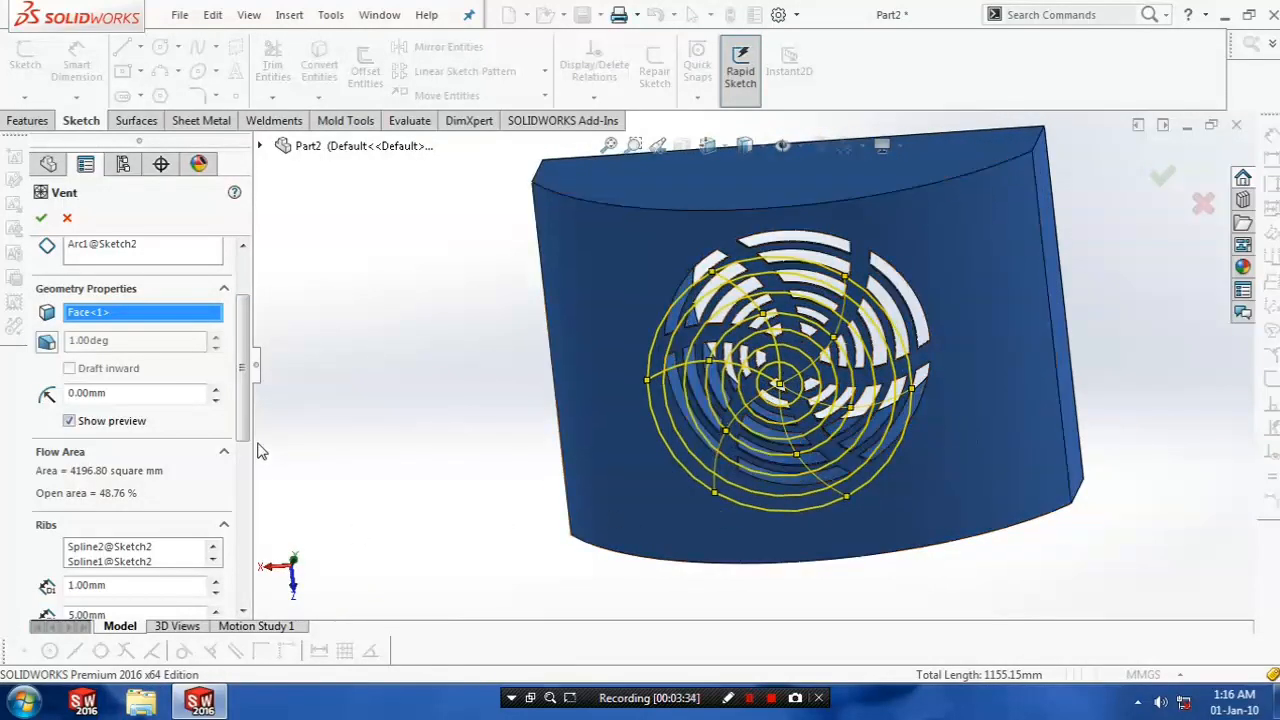
Replace the Ribs width value in the Vent PropertyManager and apply it
scroll(down, 3)
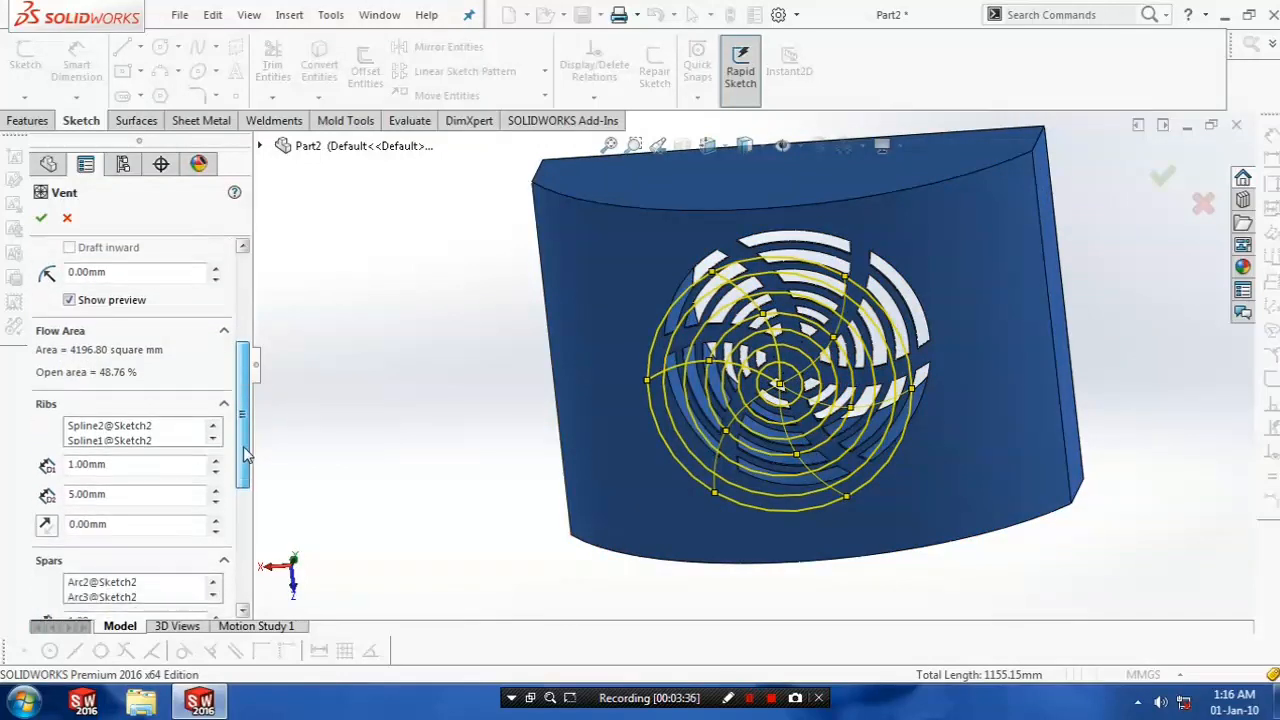
scroll(down, 3)
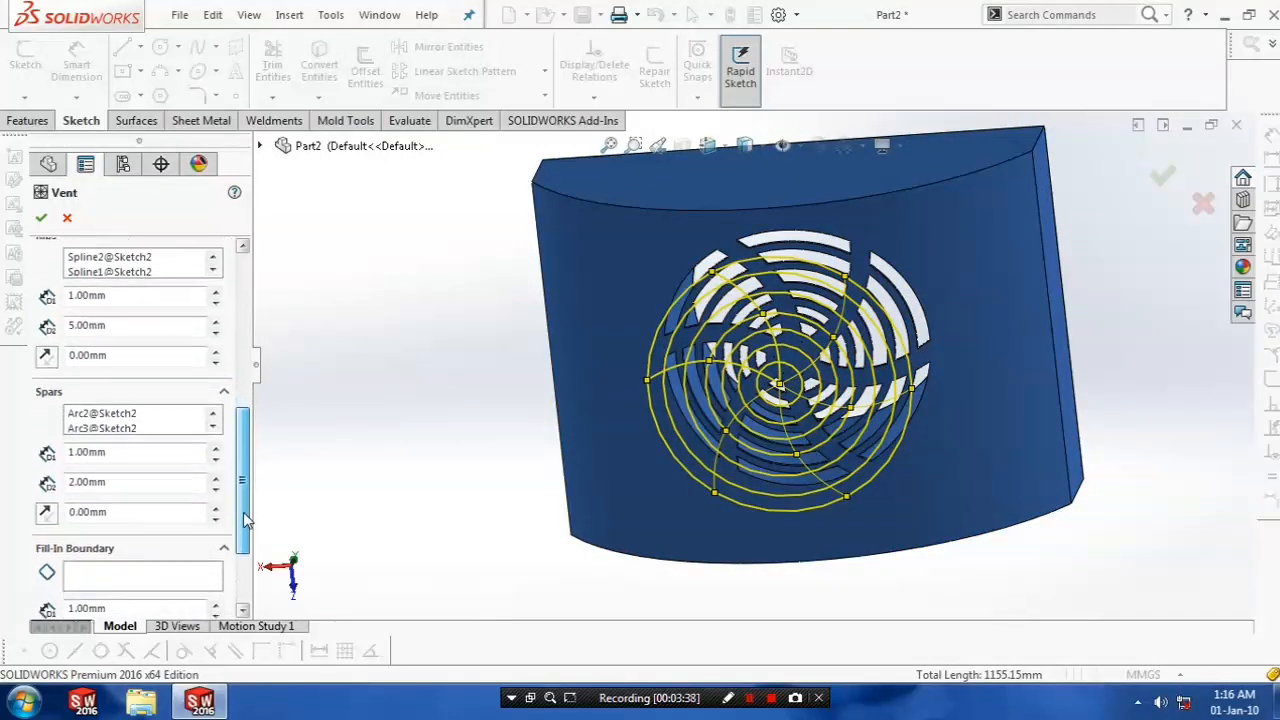
scroll(up, 3)
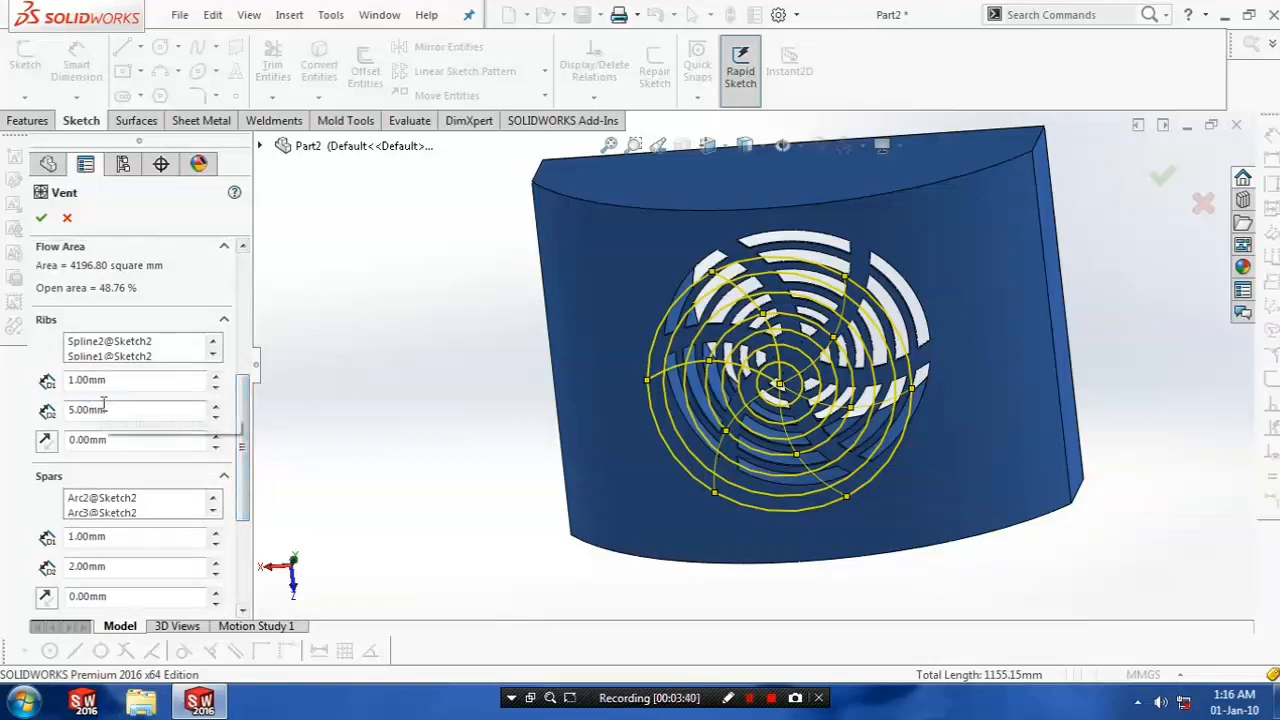
triple_click(136, 408)
text(2)
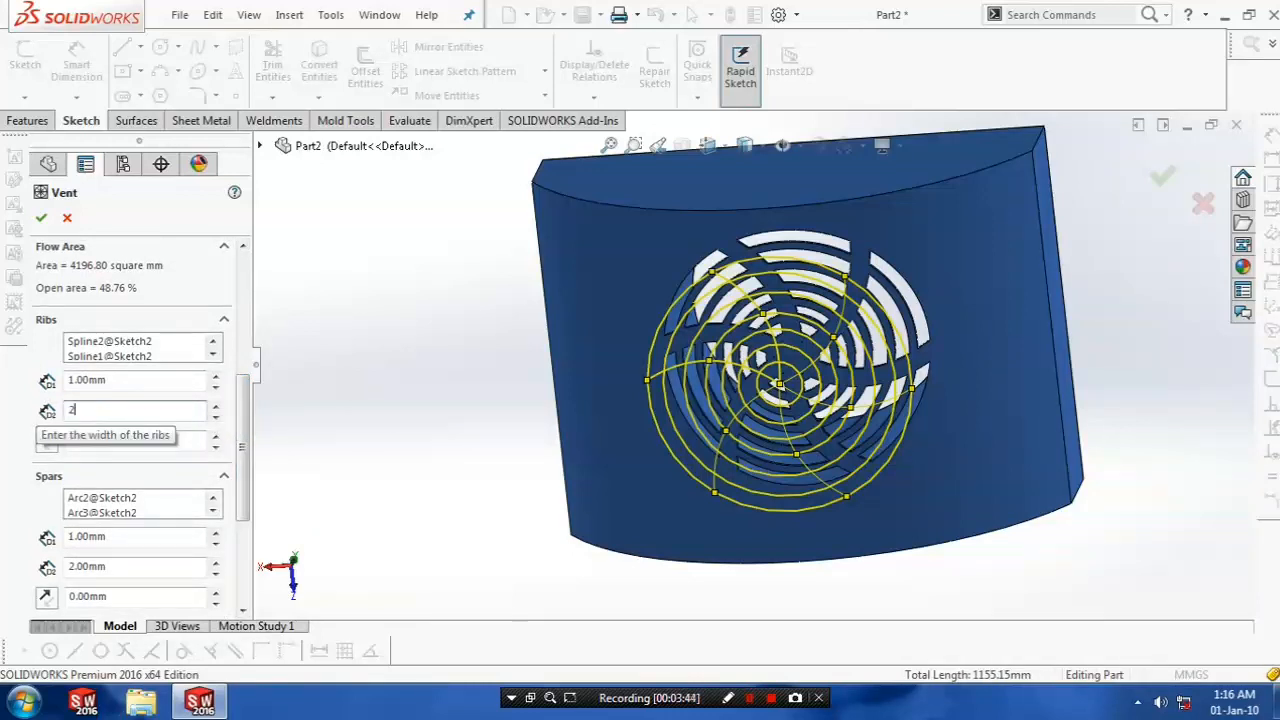
key(Return)
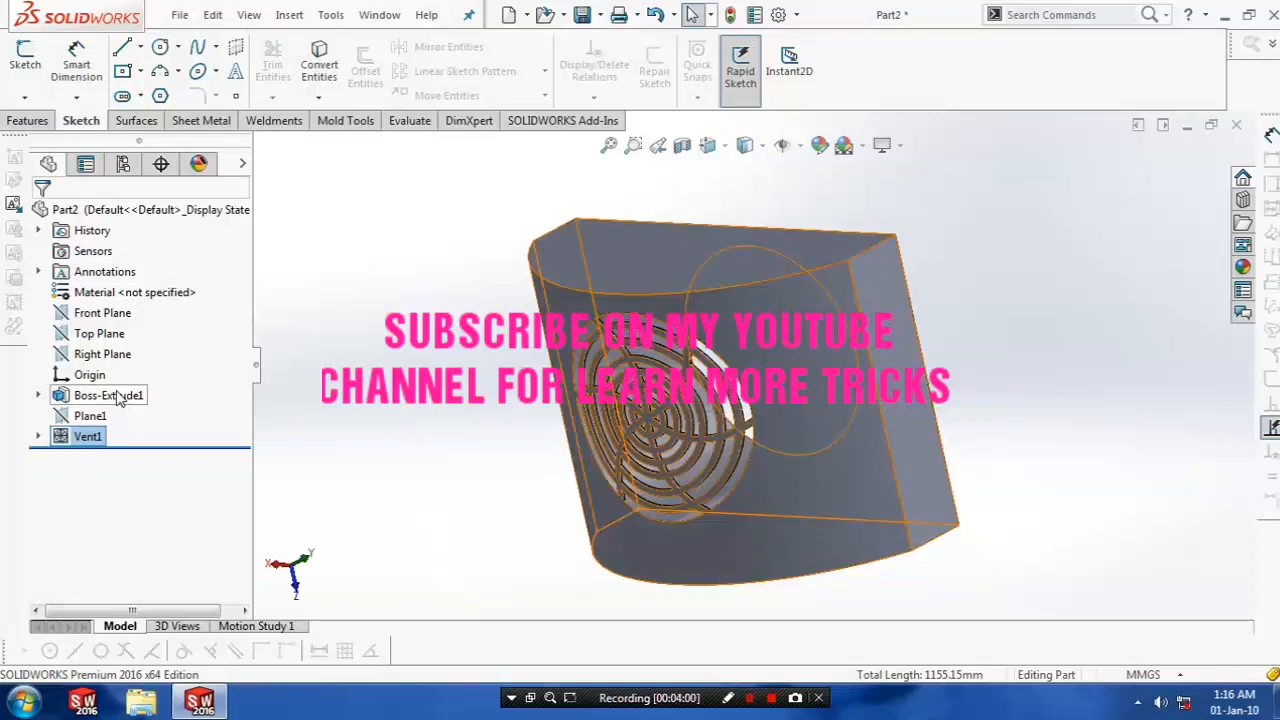
Bring up the Appearance colour options for Boss-Extrude1
right_click(96, 396)
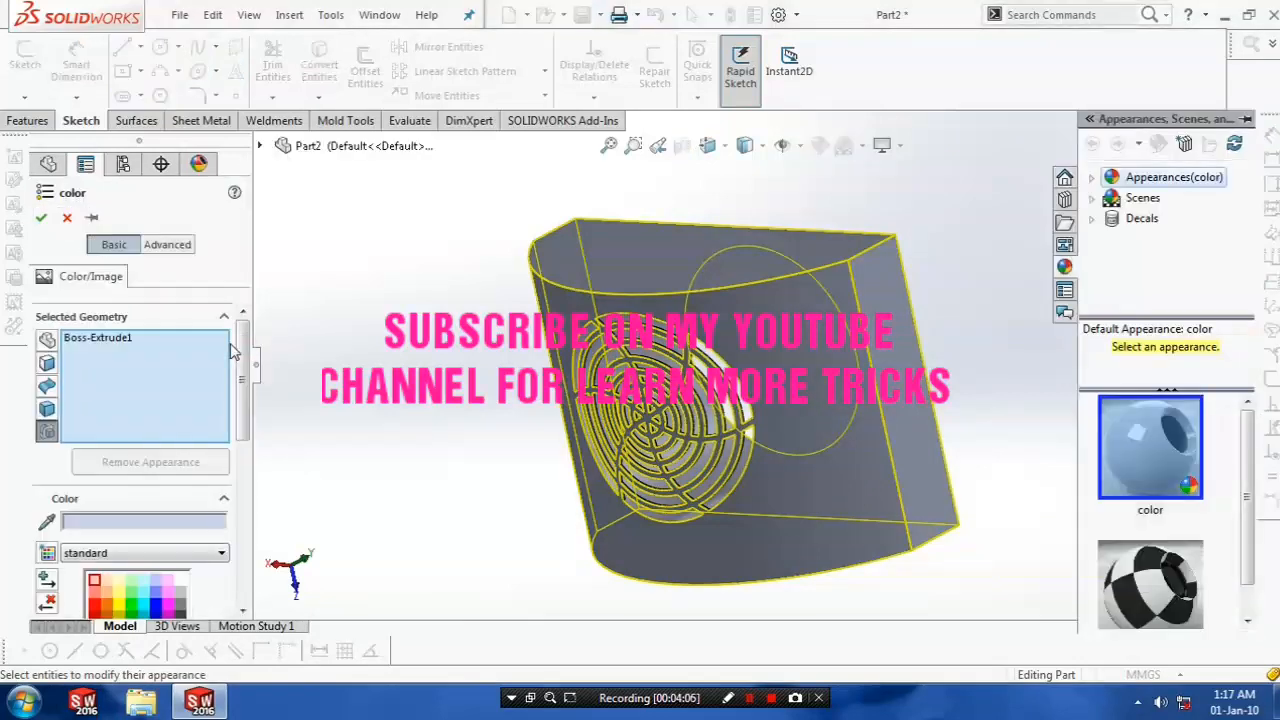
scroll(down, 3)
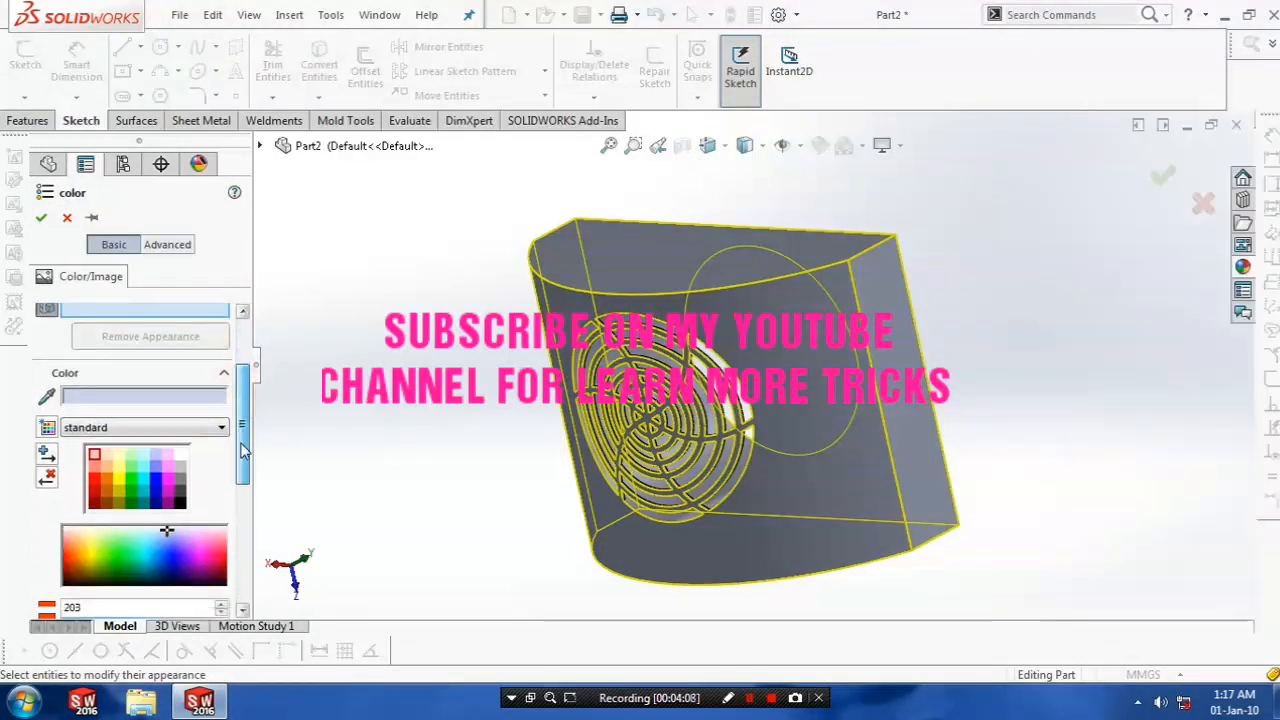
scroll(down, 3)
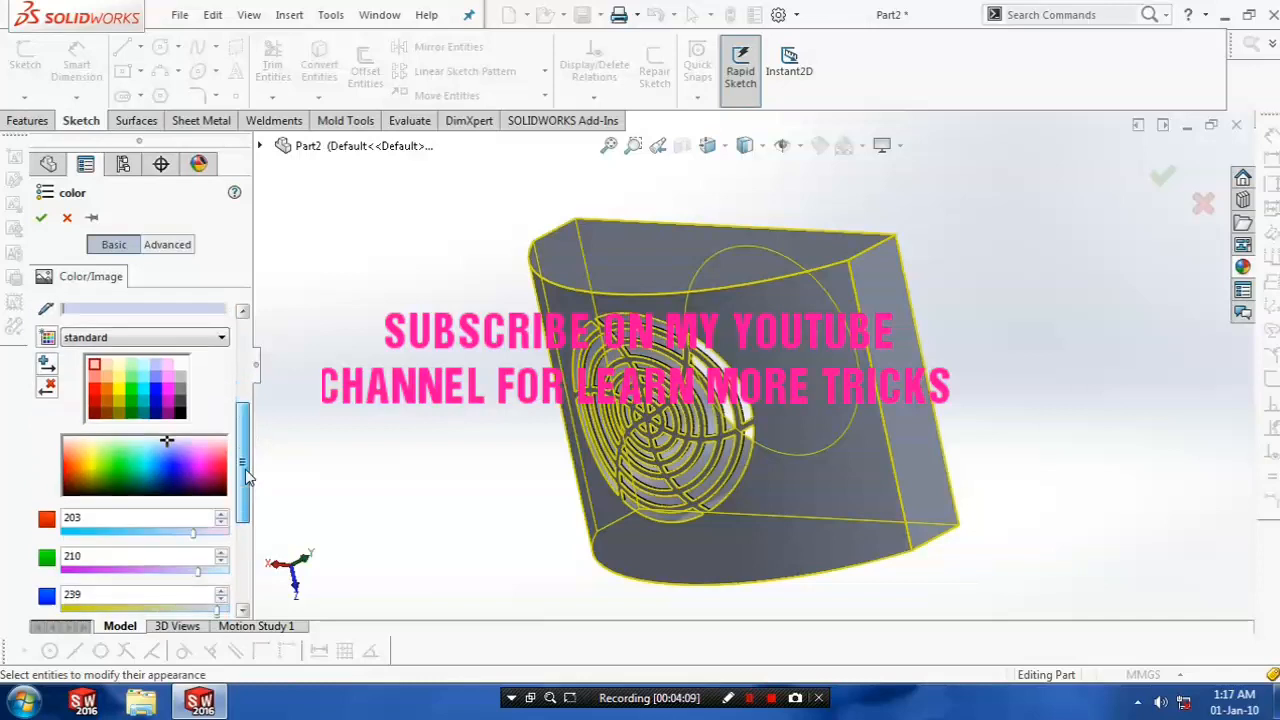
Try several spectrum colours and settle on a bright blue for the block
click(180, 464)
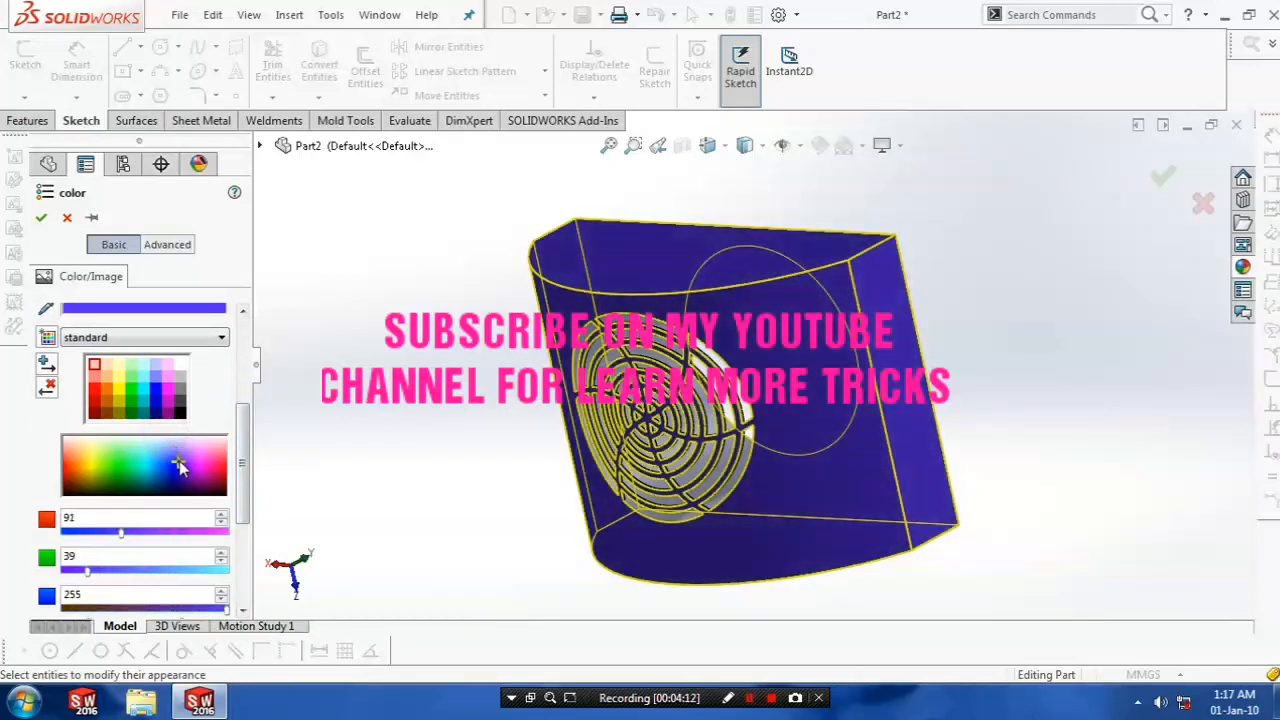
click(202, 448)
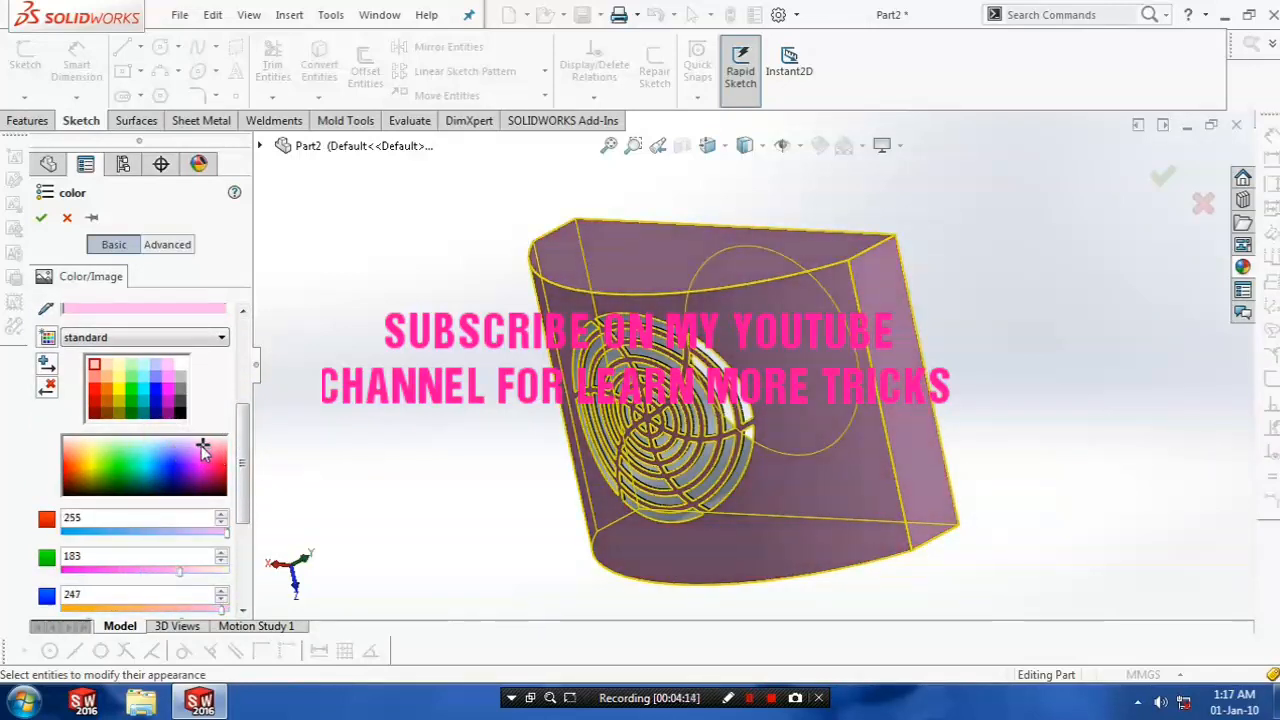
click(196, 460)
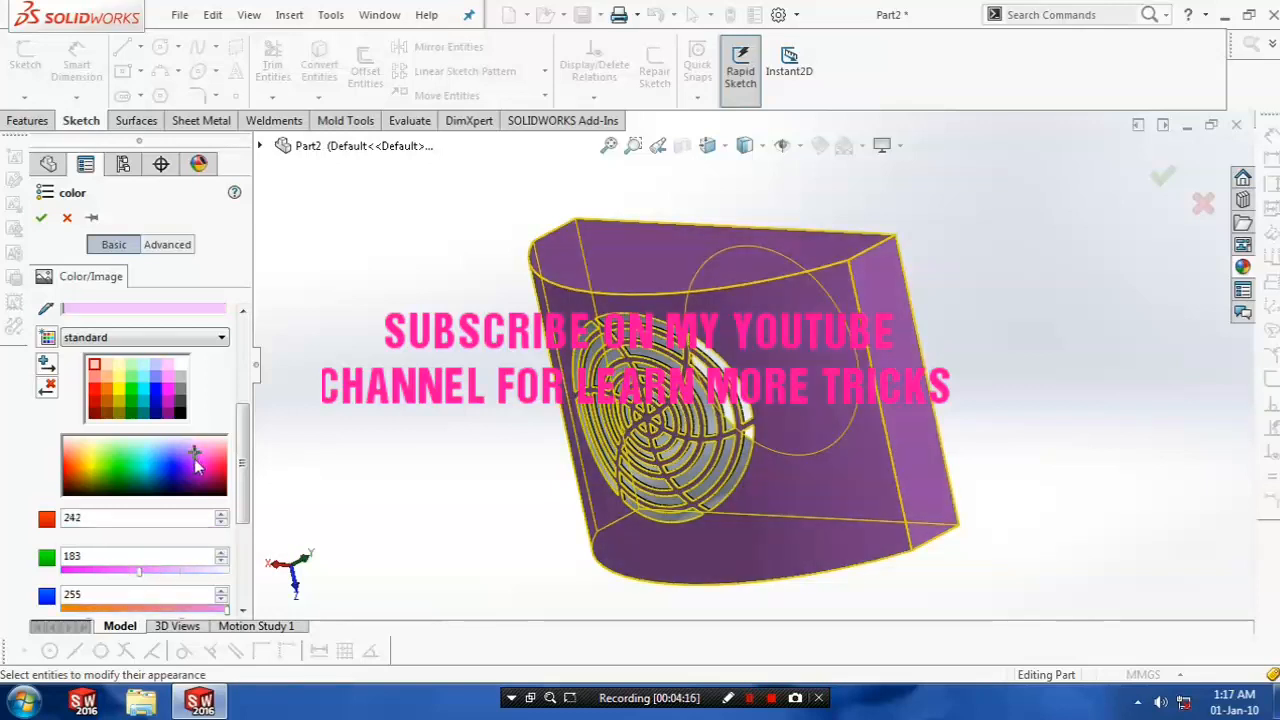
click(142, 482)
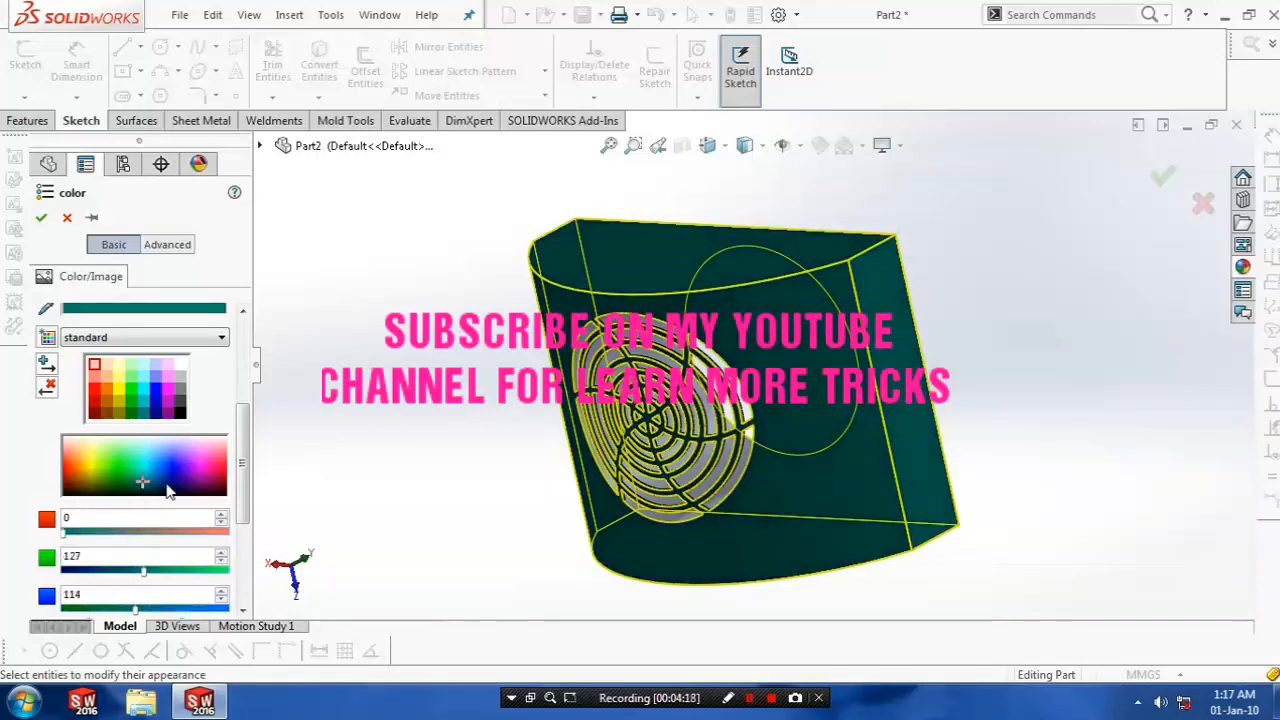
click(178, 488)
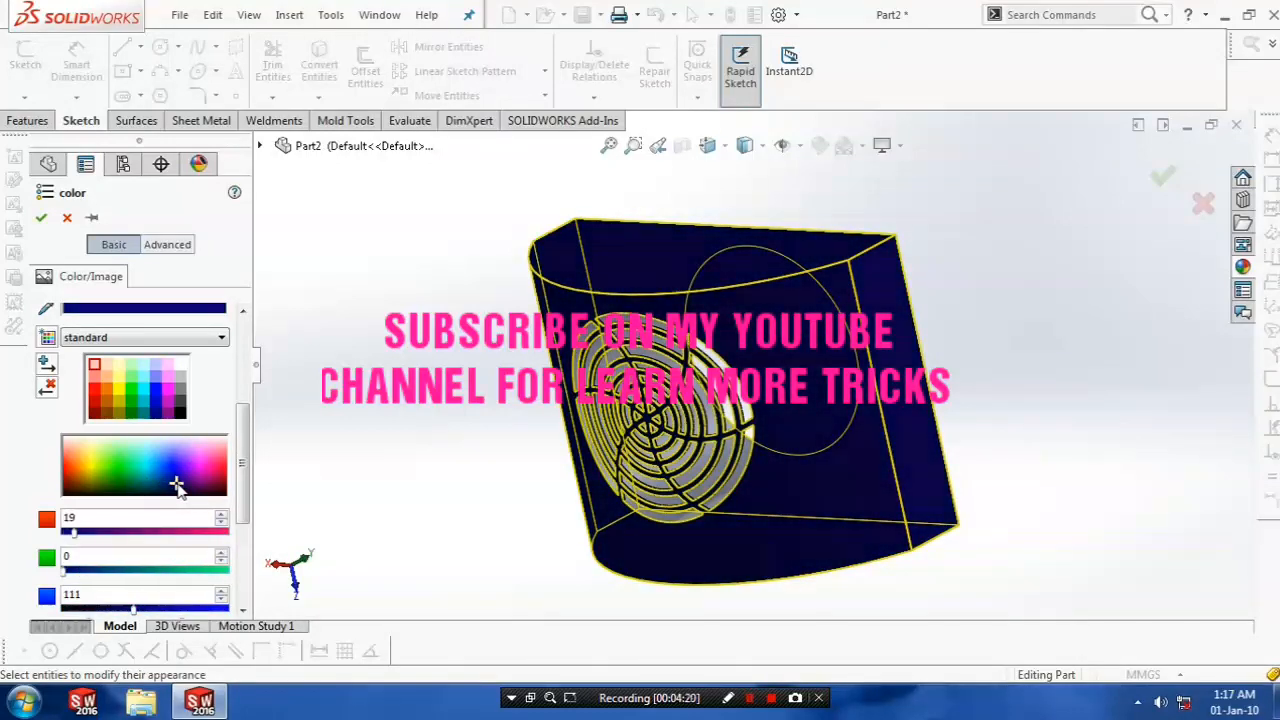
click(176, 472)
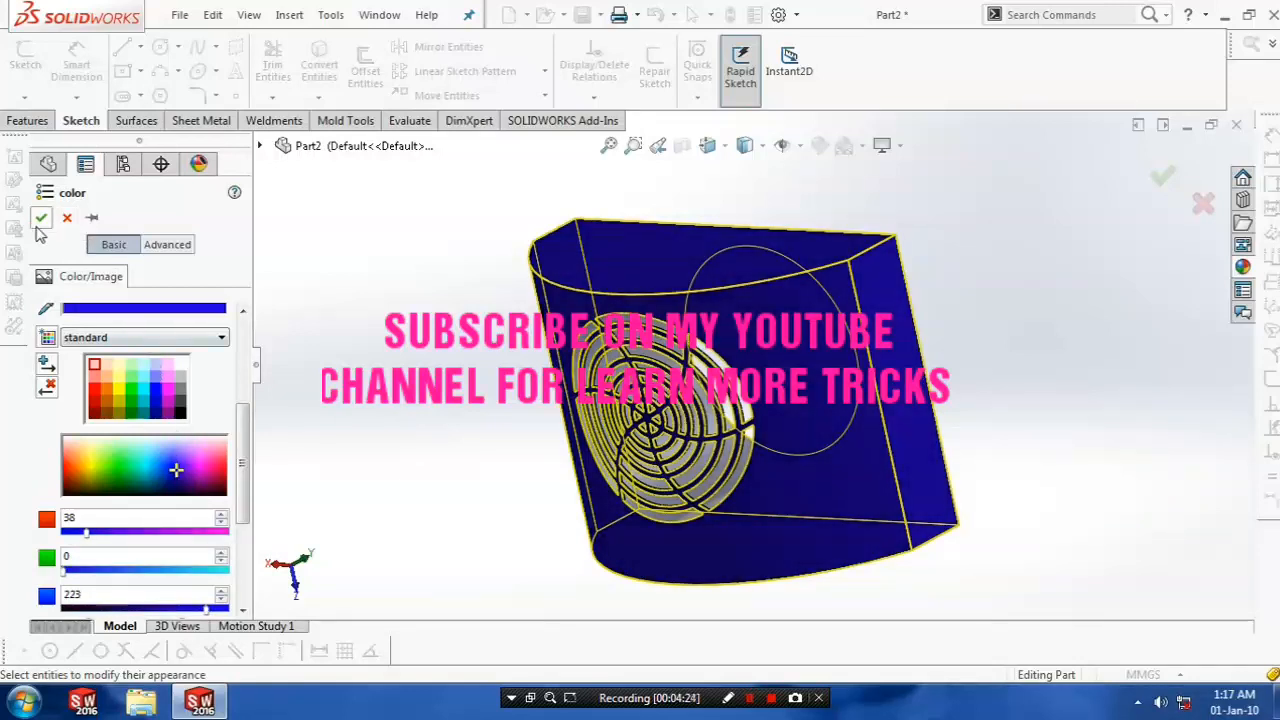
click(40, 216)
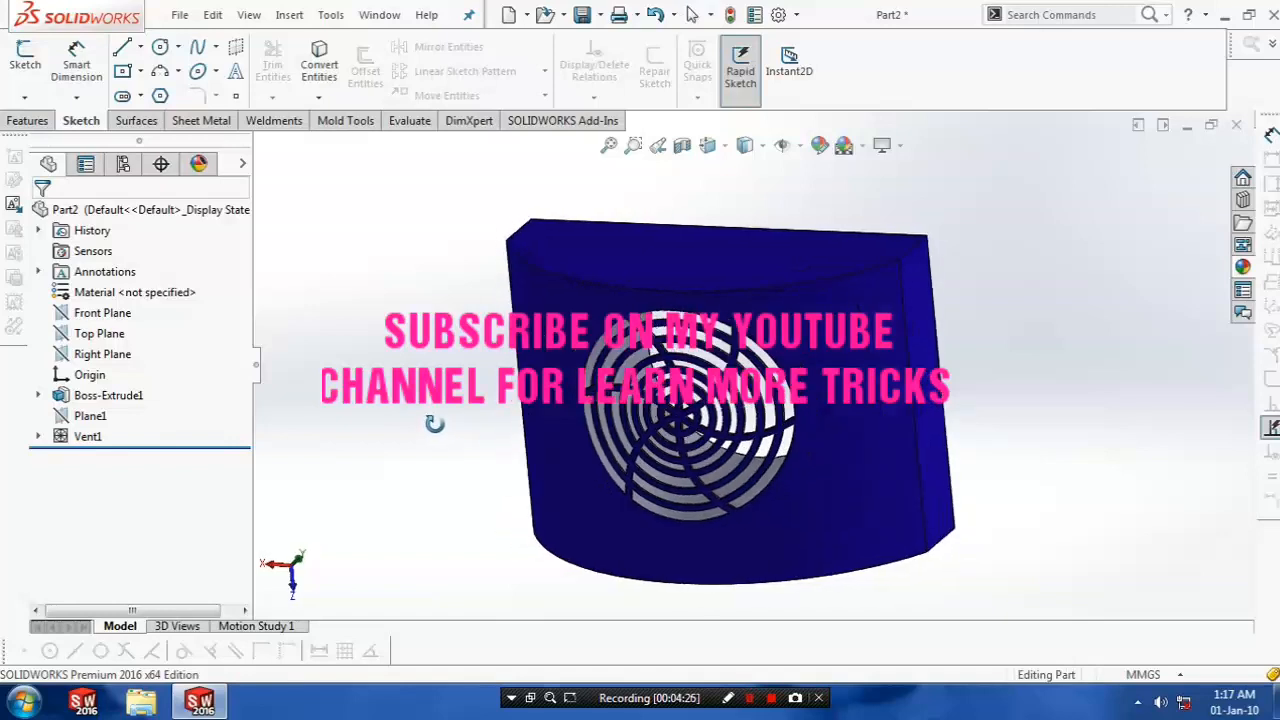